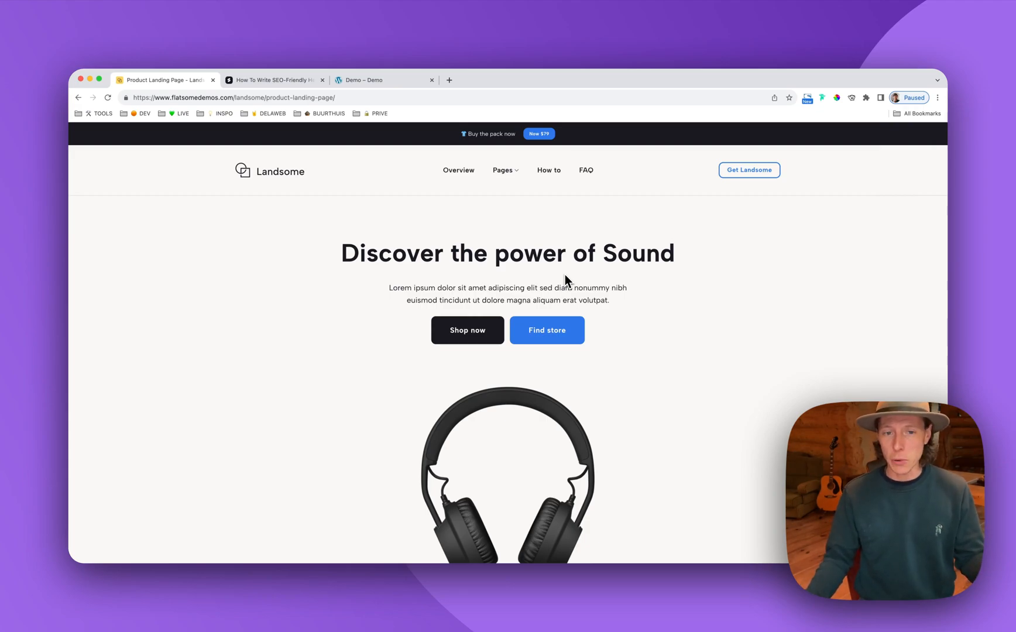
{"action": "mouse_move", "coordinate": [590, 276]}
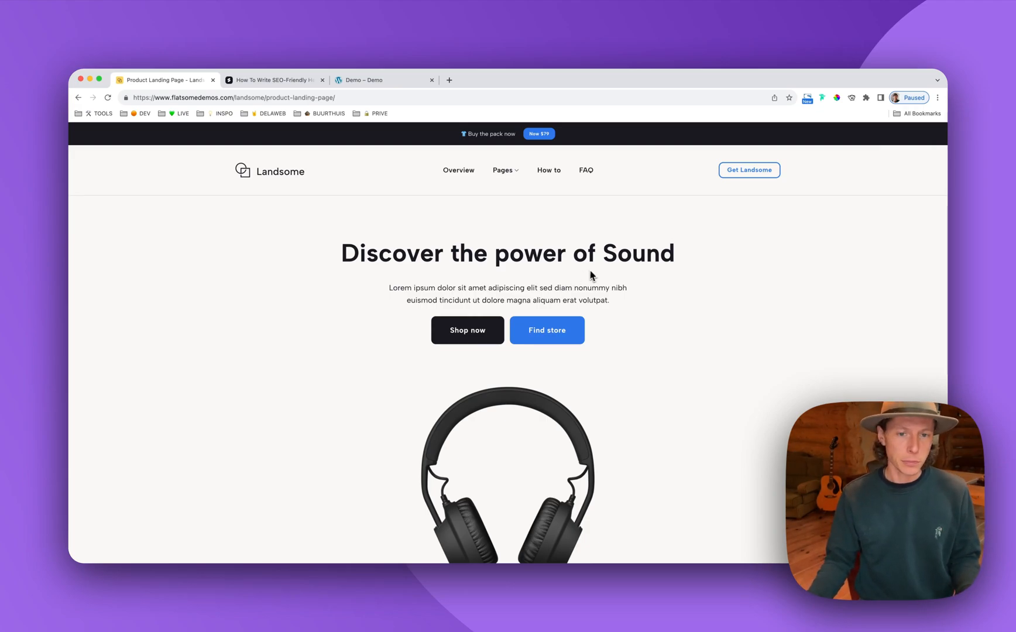
{"action": "mouse_move", "coordinate": [571, 278]}
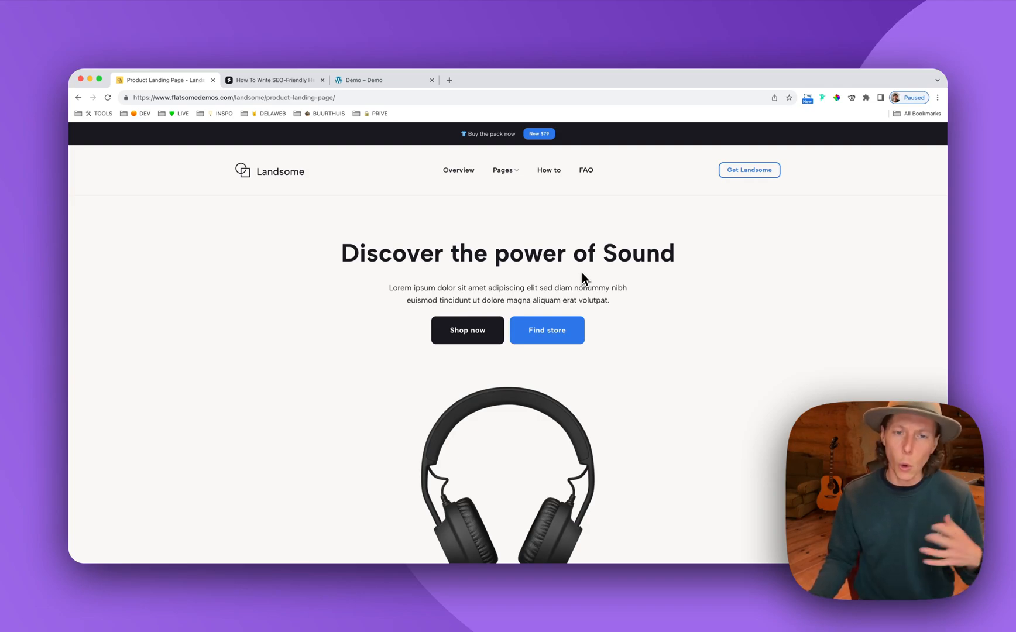
{"action": "mouse_move", "coordinate": [601, 278]}
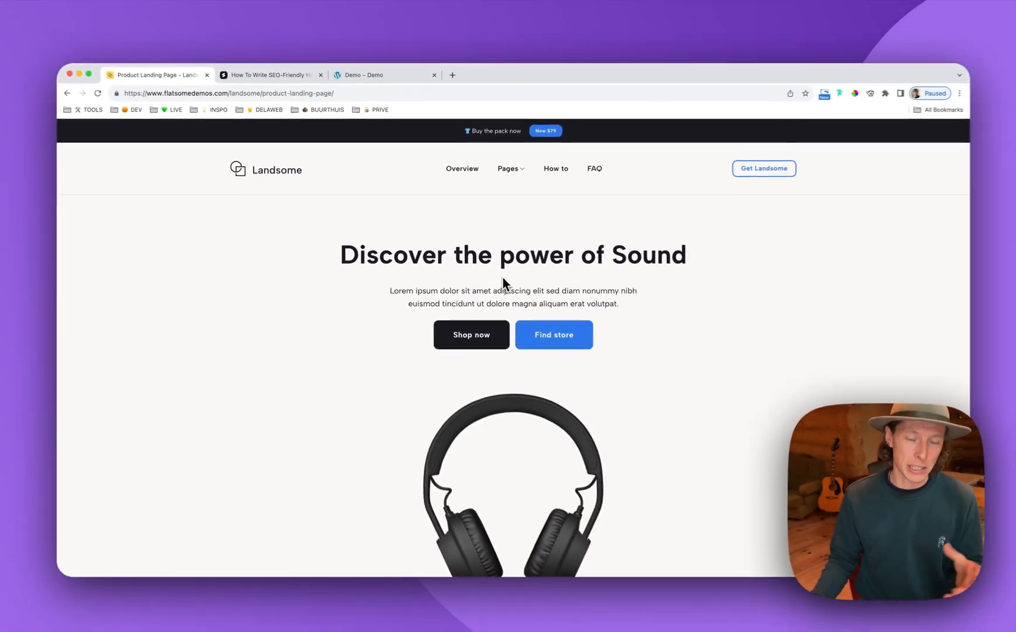
Copy the free SEO-friendly headline CSS snippet from the Sebdelaweb tutorial post
{"action": "left_click", "coordinate": [272, 79]}
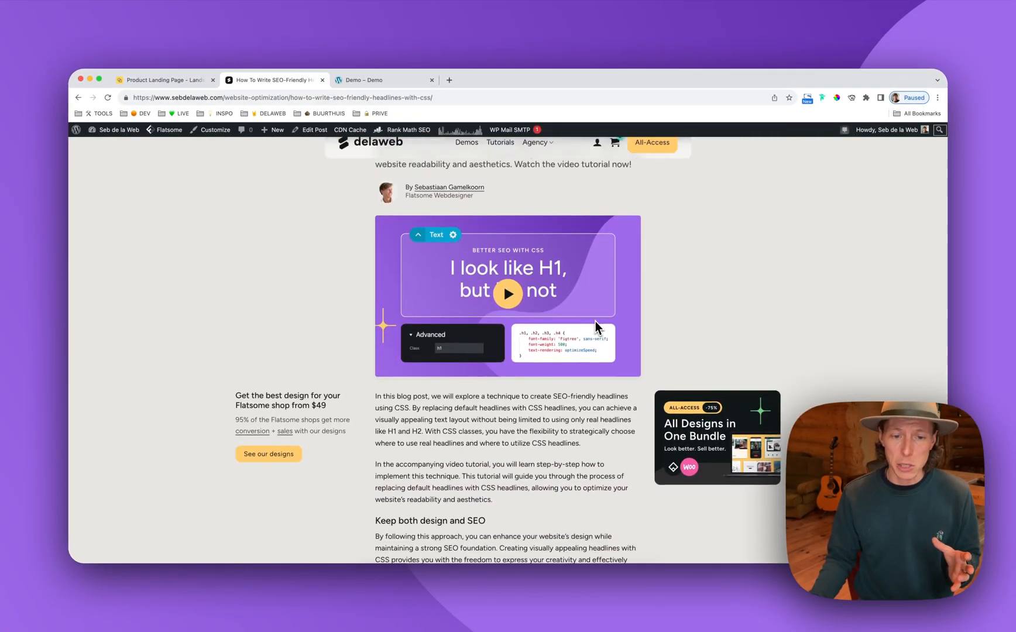
{"action": "scroll", "scroll_direction": "down", "scroll_amount": 3}
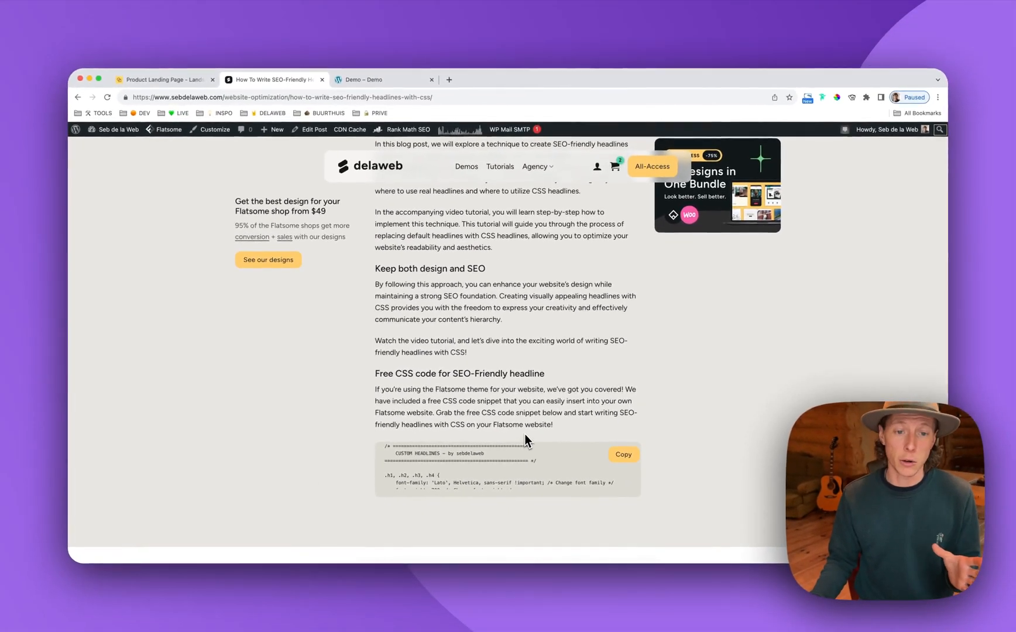
{"action": "mouse_move", "coordinate": [547, 413]}
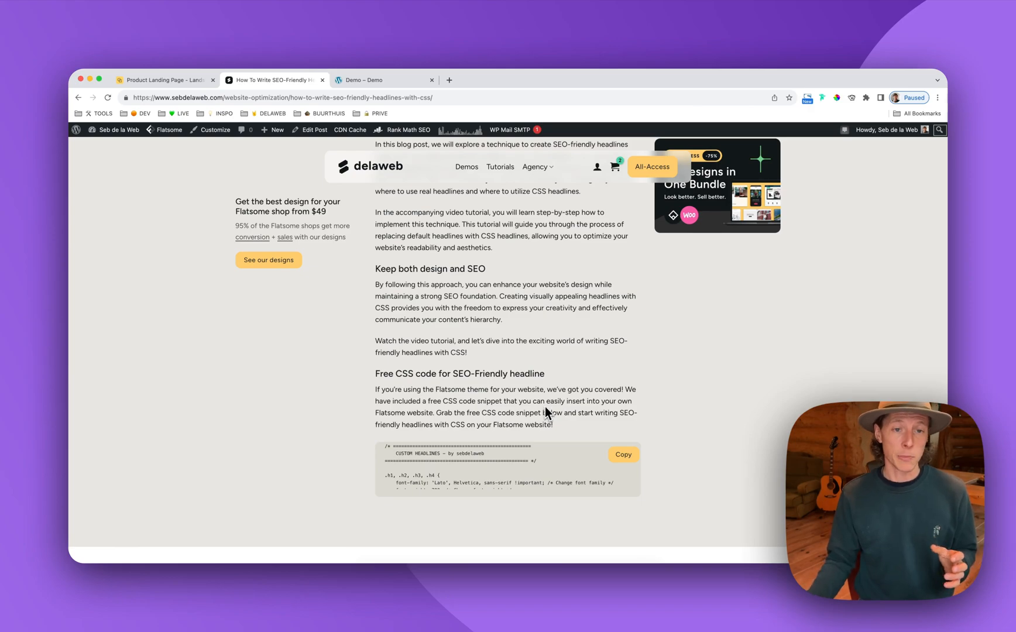
{"action": "mouse_move", "coordinate": [584, 360]}
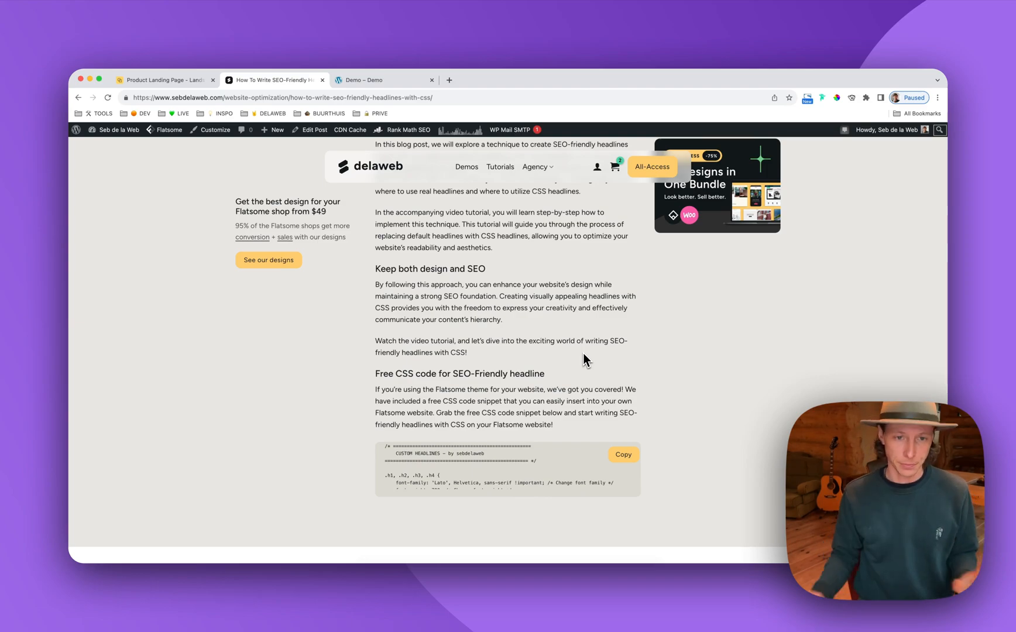
{"action": "mouse_move", "coordinate": [598, 326]}
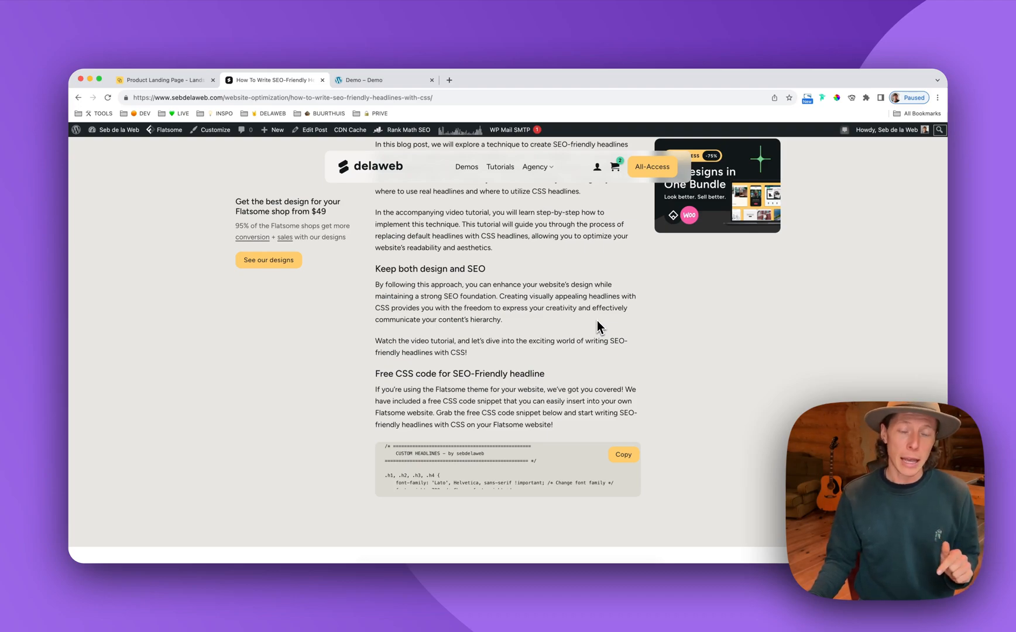
{"action": "scroll", "scroll_direction": "up", "scroll_amount": 3}
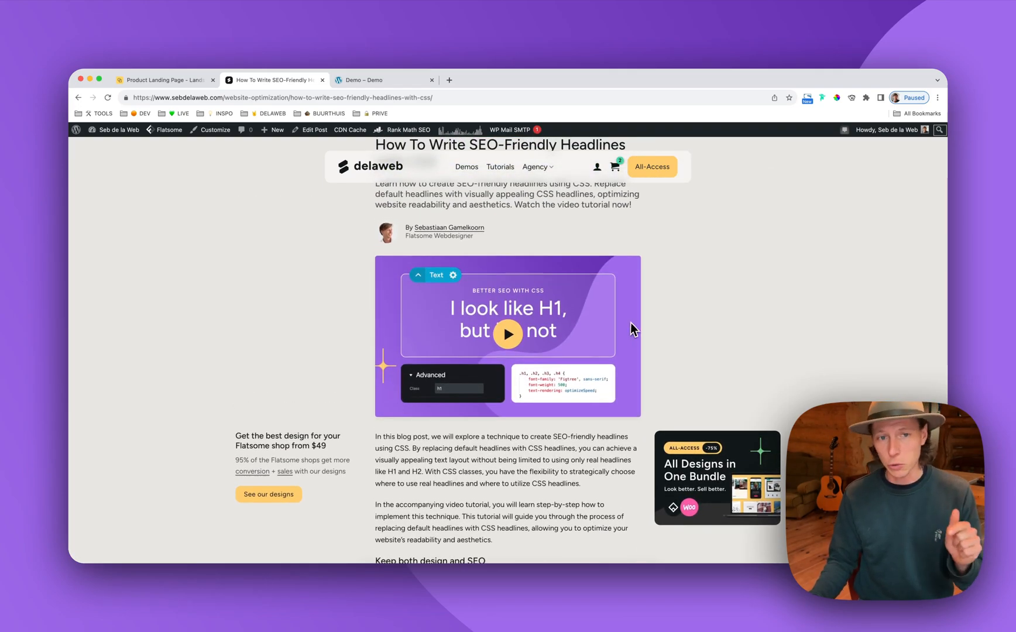
{"action": "mouse_move", "coordinate": [663, 343]}
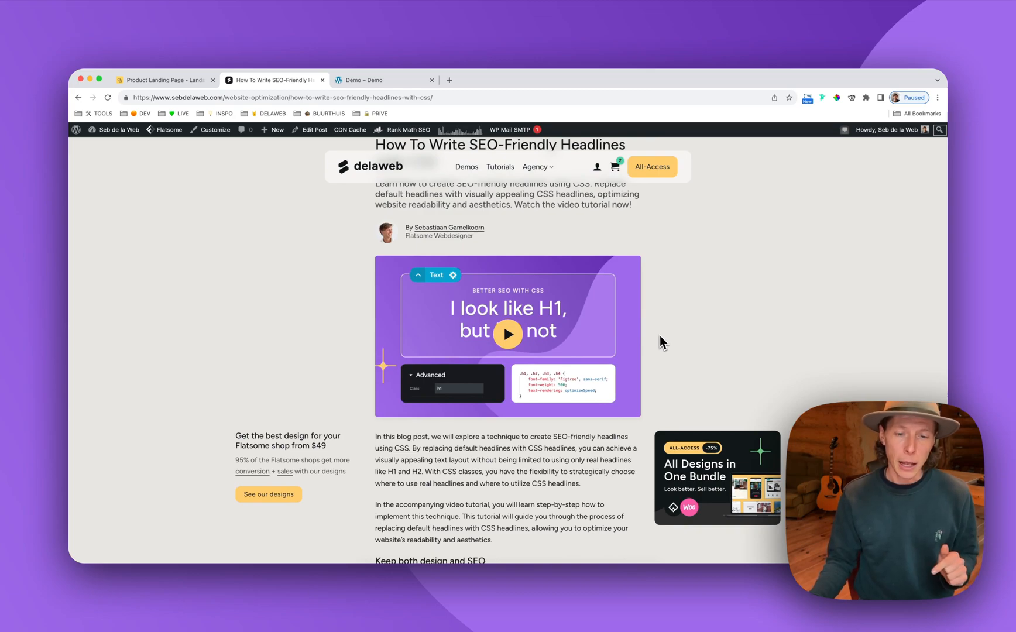
{"action": "scroll", "scroll_direction": "down", "scroll_amount": 3}
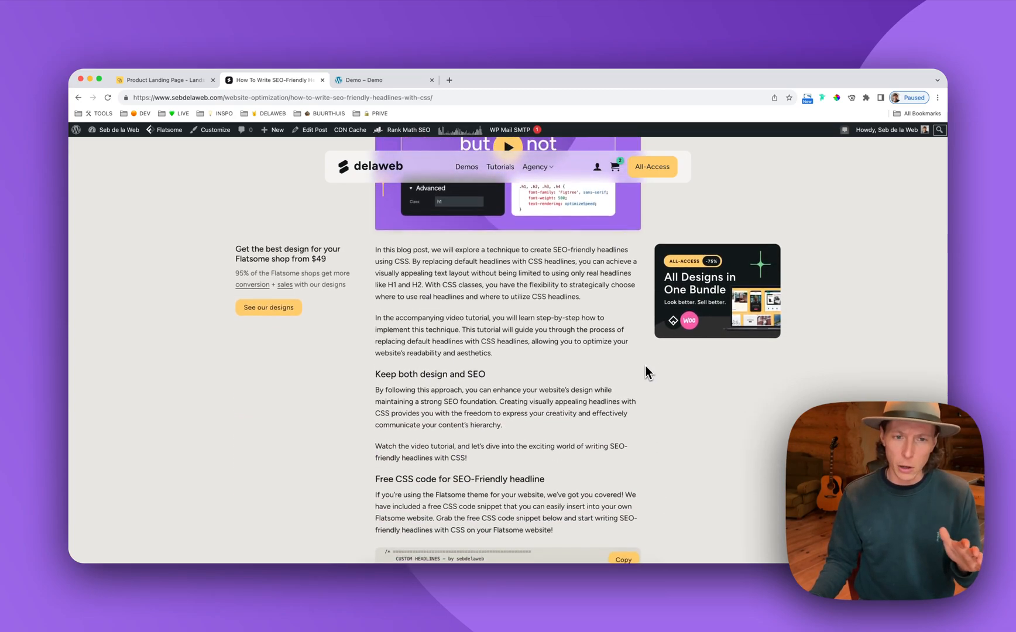
{"action": "scroll", "scroll_direction": "down", "scroll_amount": 3}
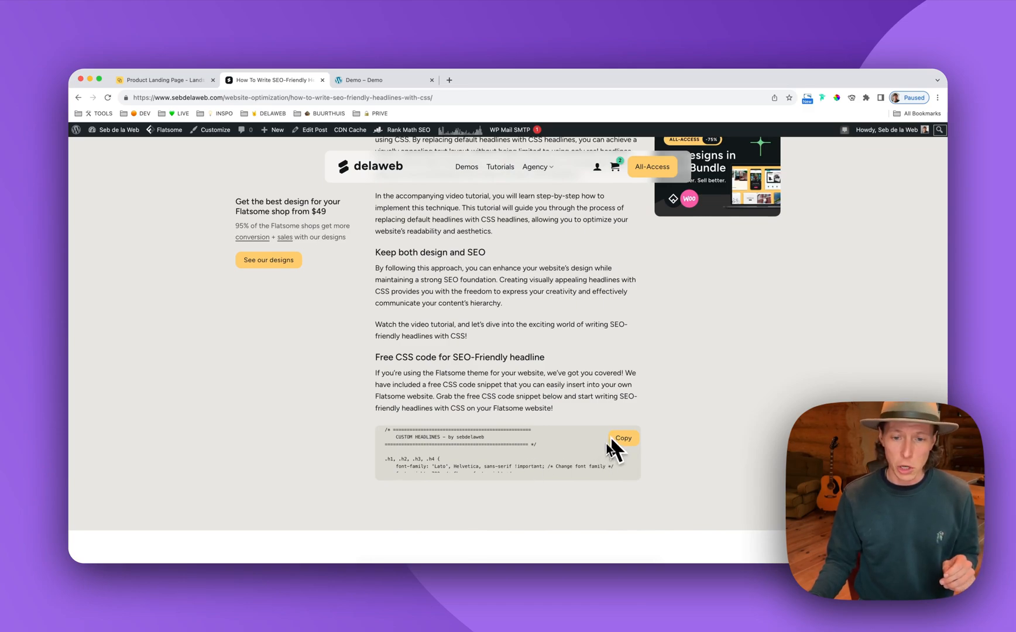
{"action": "left_click", "coordinate": [622, 439]}
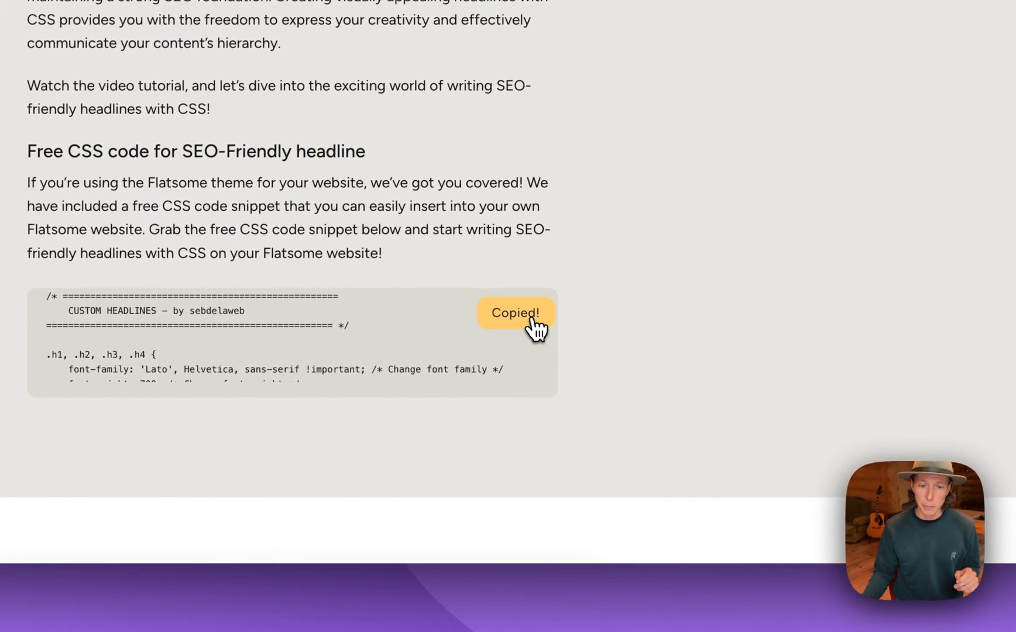
{"action": "left_click", "coordinate": [381, 74]}
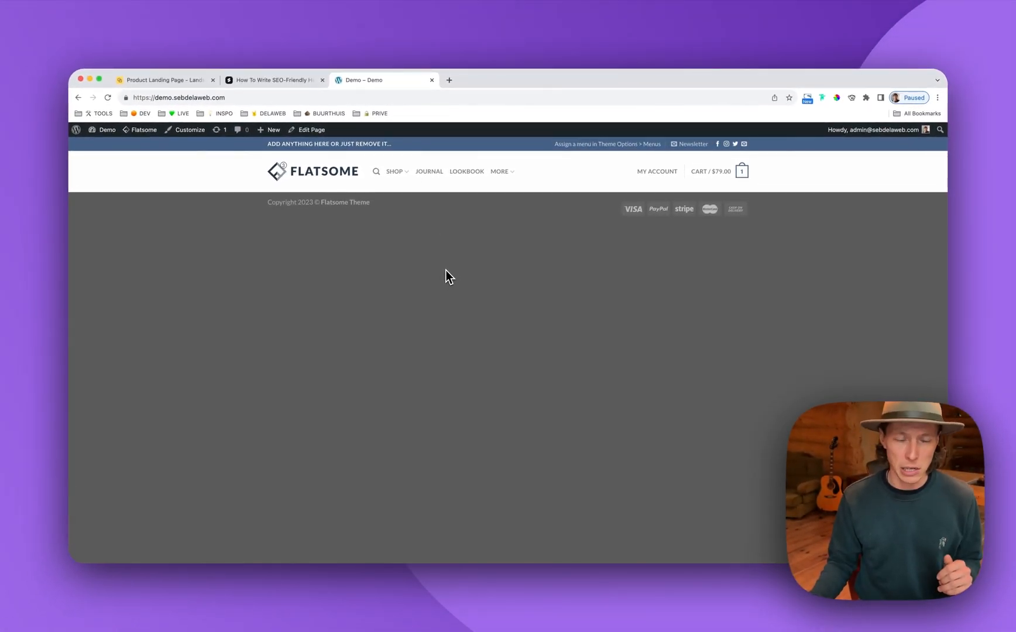
Enter the demo site's WordPress admin via the WP logo and open Flatsome > Advanced
{"action": "left_click", "coordinate": [77, 130]}
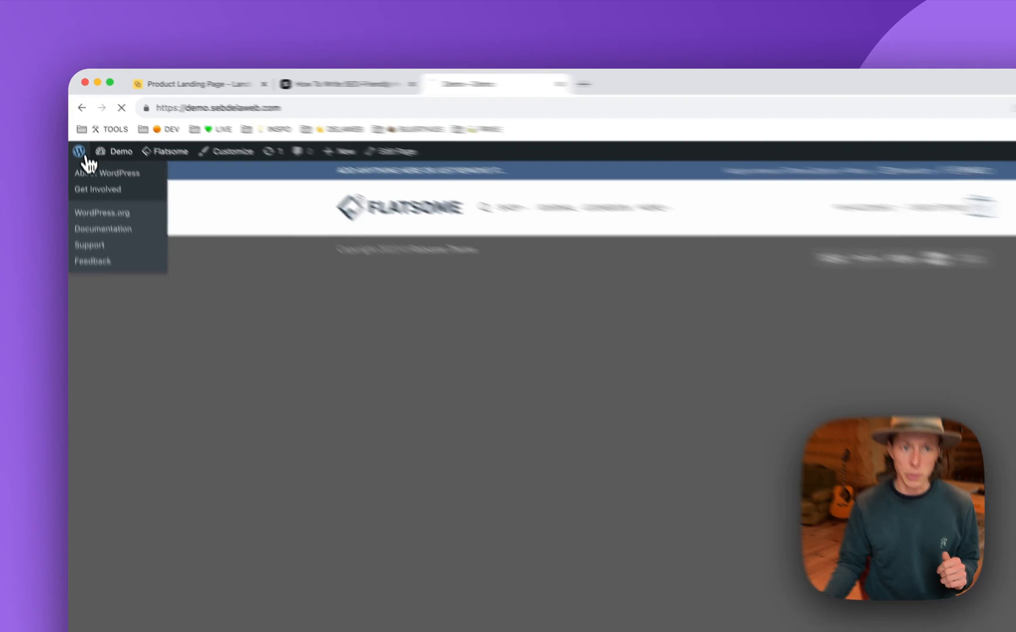
{"action": "left_click", "coordinate": [108, 173]}
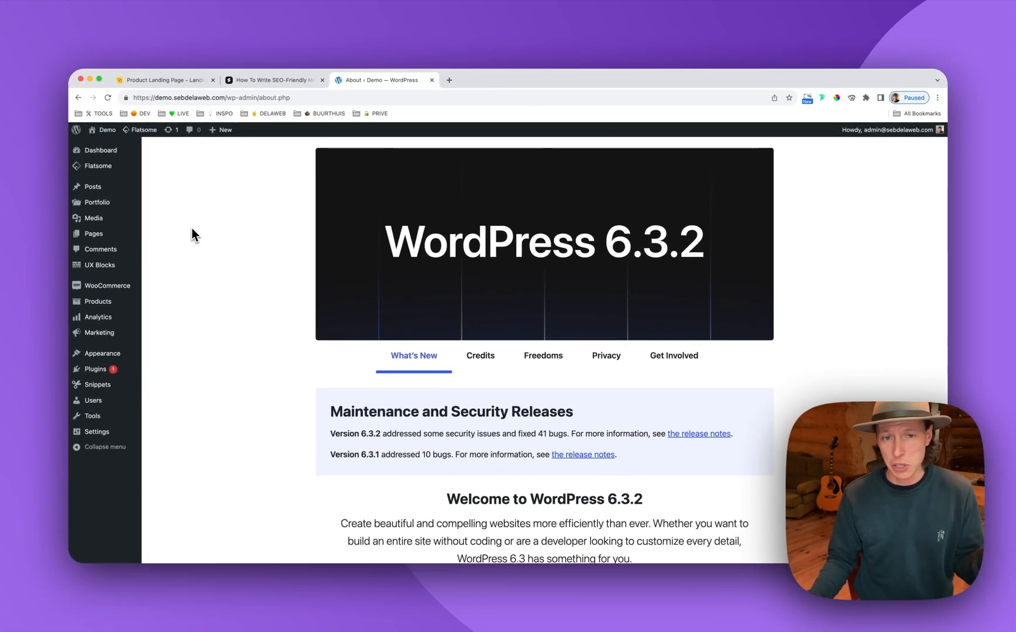
{"action": "mouse_move", "coordinate": [164, 212]}
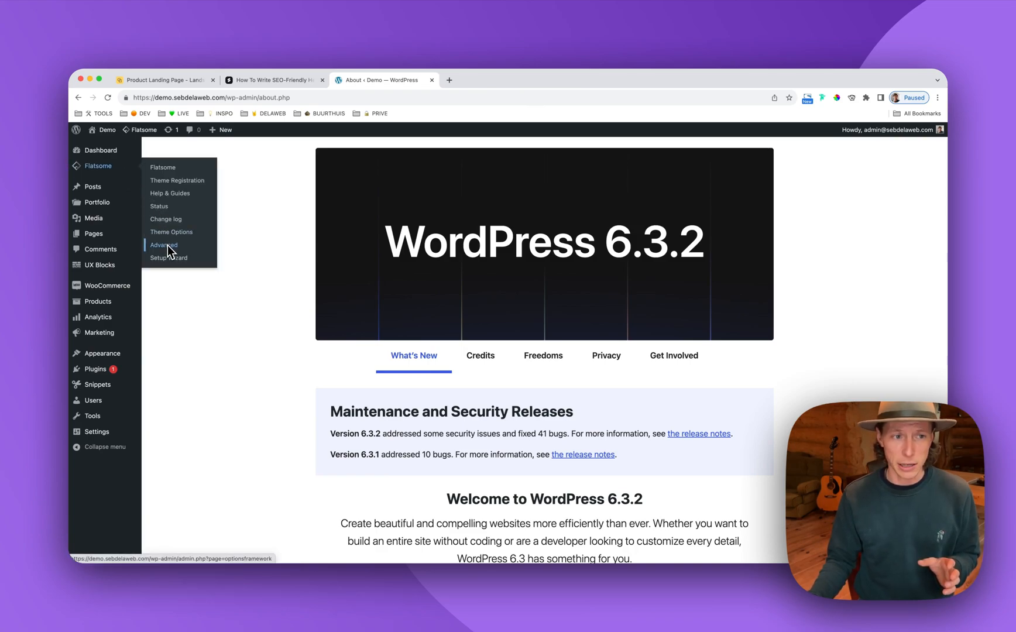
{"action": "left_click", "coordinate": [163, 245]}
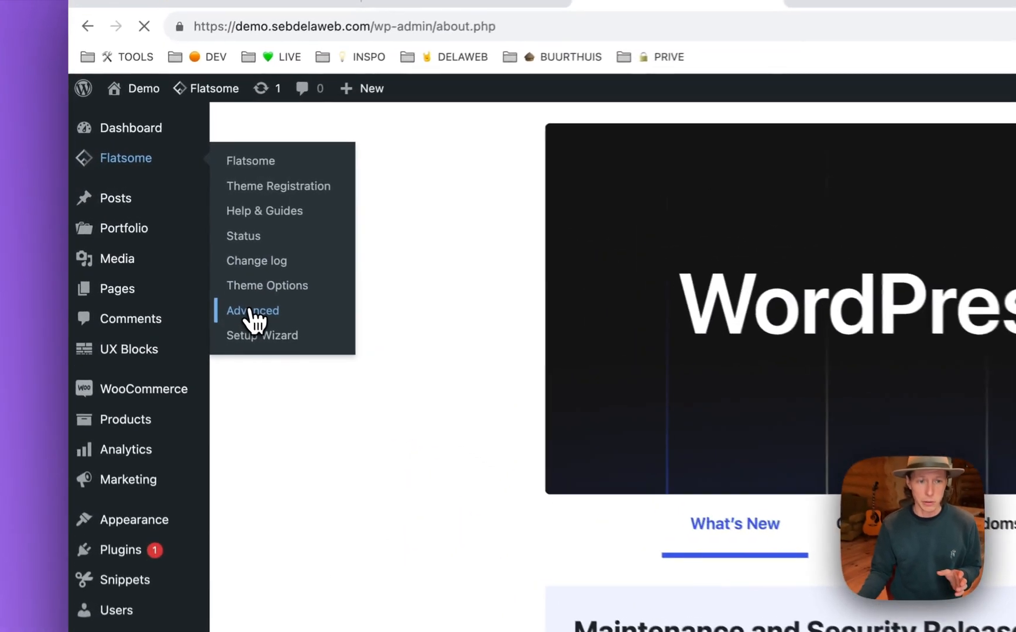
Review the pasted headline CSS in Custom CSS, highlighting the 'Lato' font family
{"action": "left_click", "coordinate": [252, 311]}
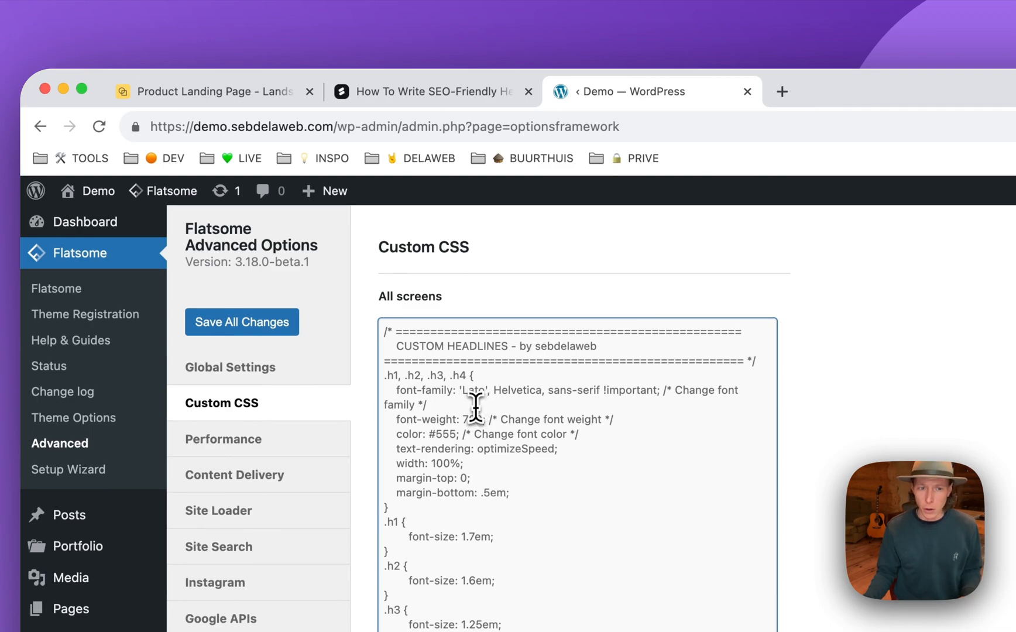
{"action": "double_click", "coordinate": [475, 389]}
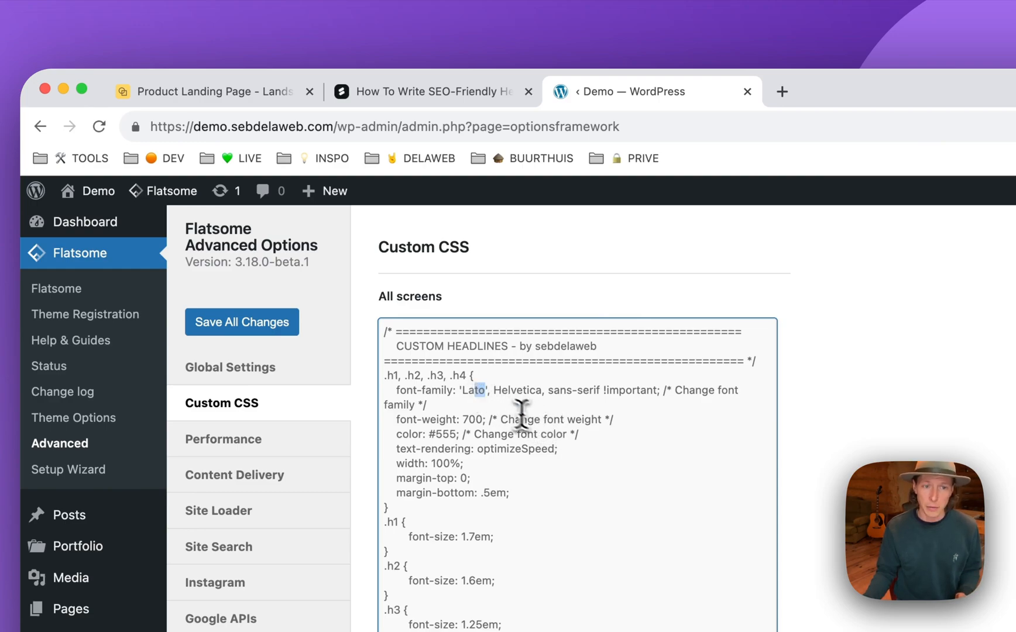
{"action": "mouse_move", "coordinate": [576, 456]}
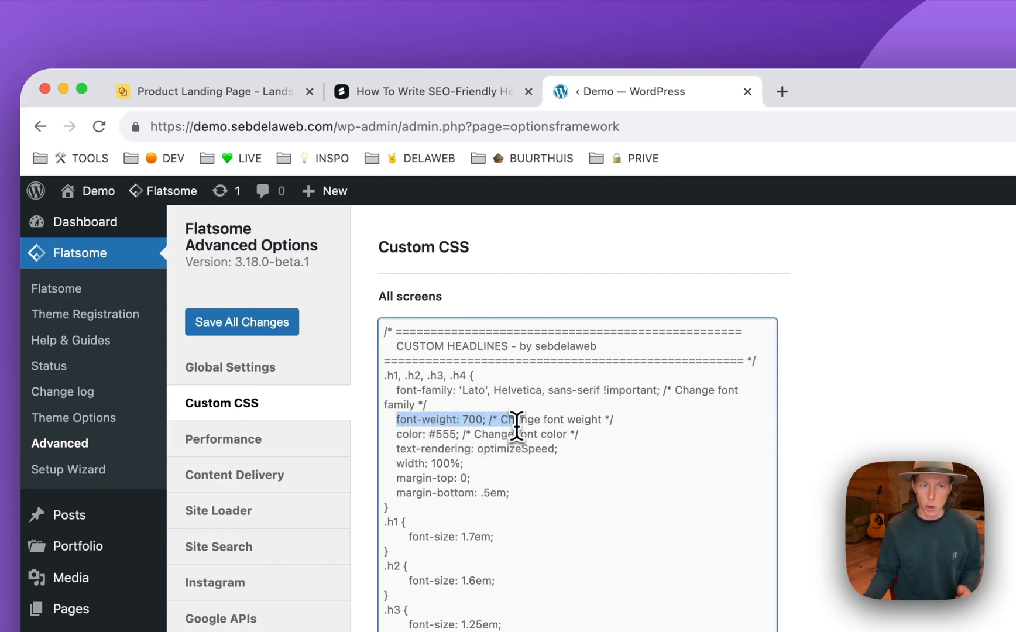
{"action": "mouse_move", "coordinate": [525, 438]}
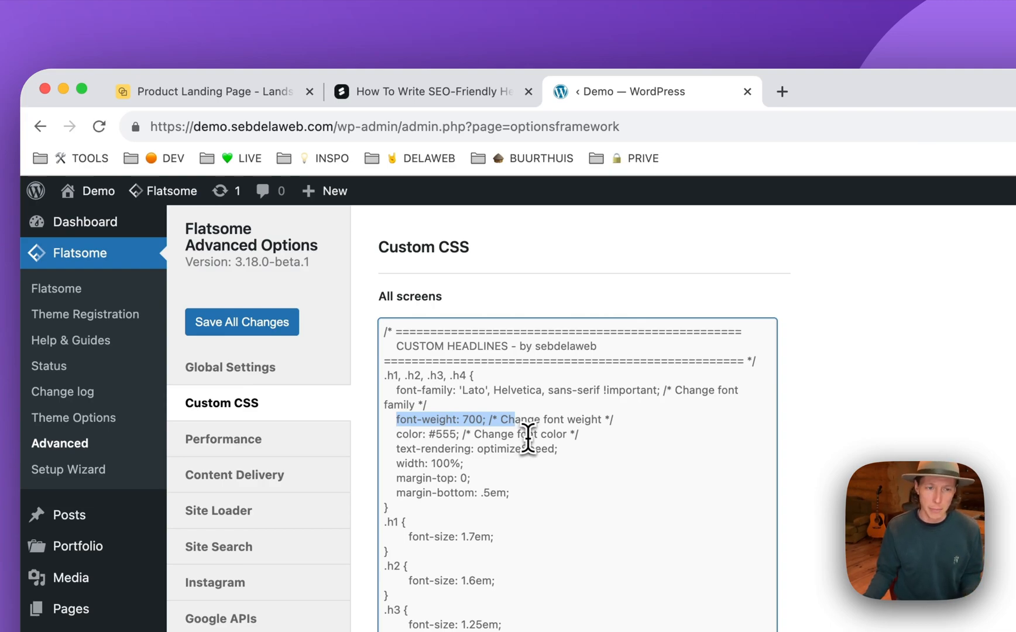
{"action": "mouse_move", "coordinate": [531, 441]}
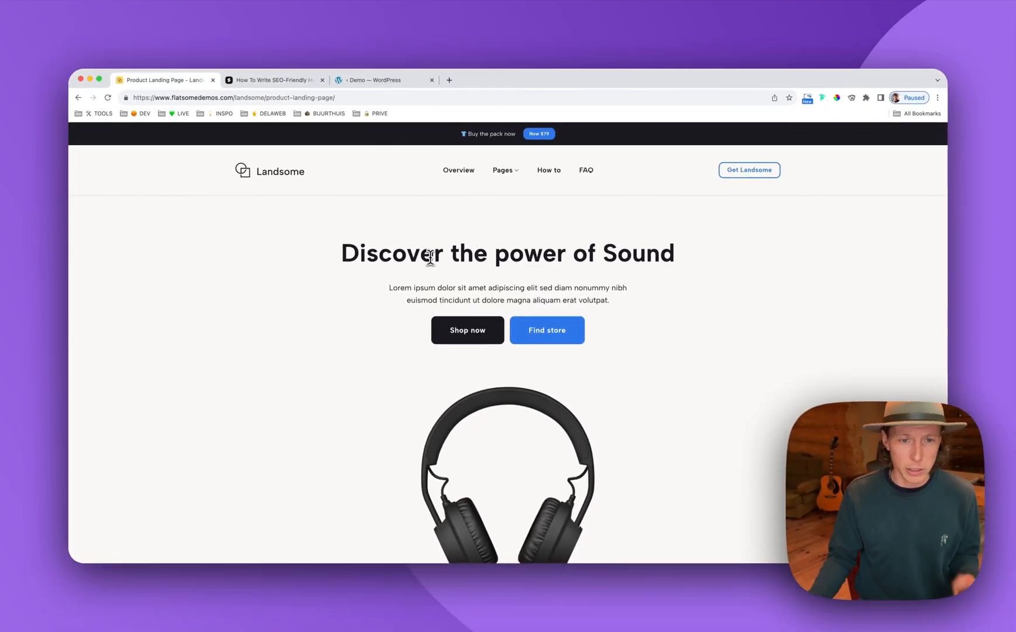
Inspect 'Discover the power of Sound' in DevTools to confirm it is an h1
{"action": "right_click", "coordinate": [391, 253]}
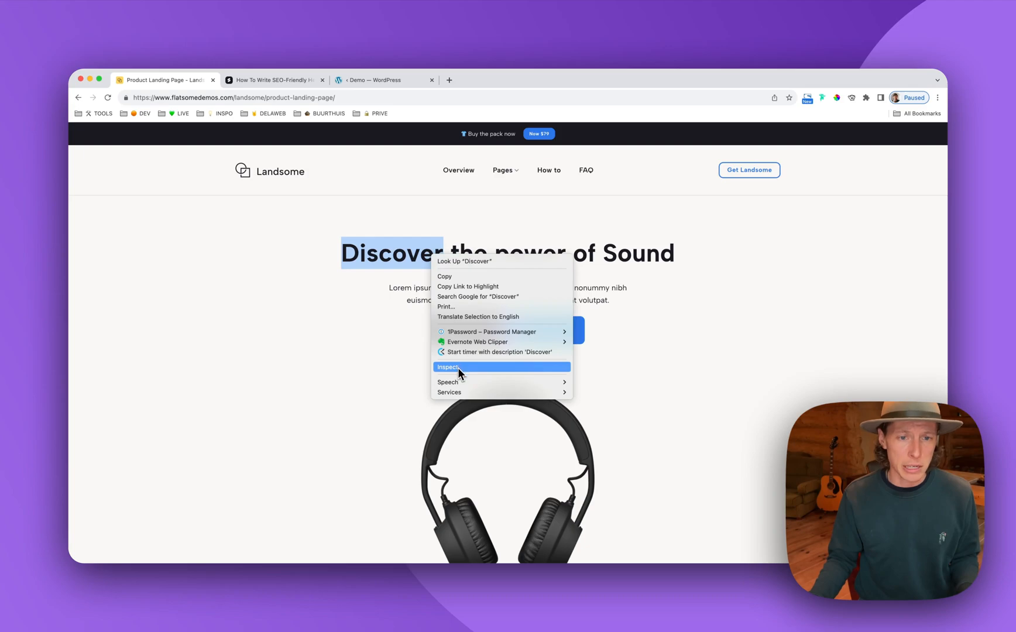
{"action": "left_click", "coordinate": [449, 367]}
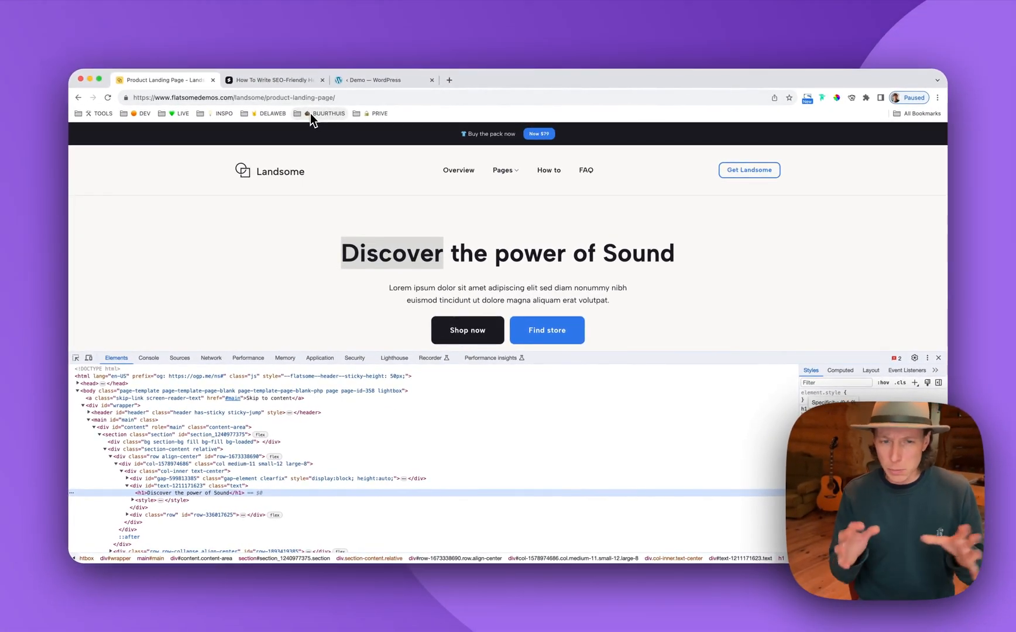
{"action": "mouse_move", "coordinate": [329, 114]}
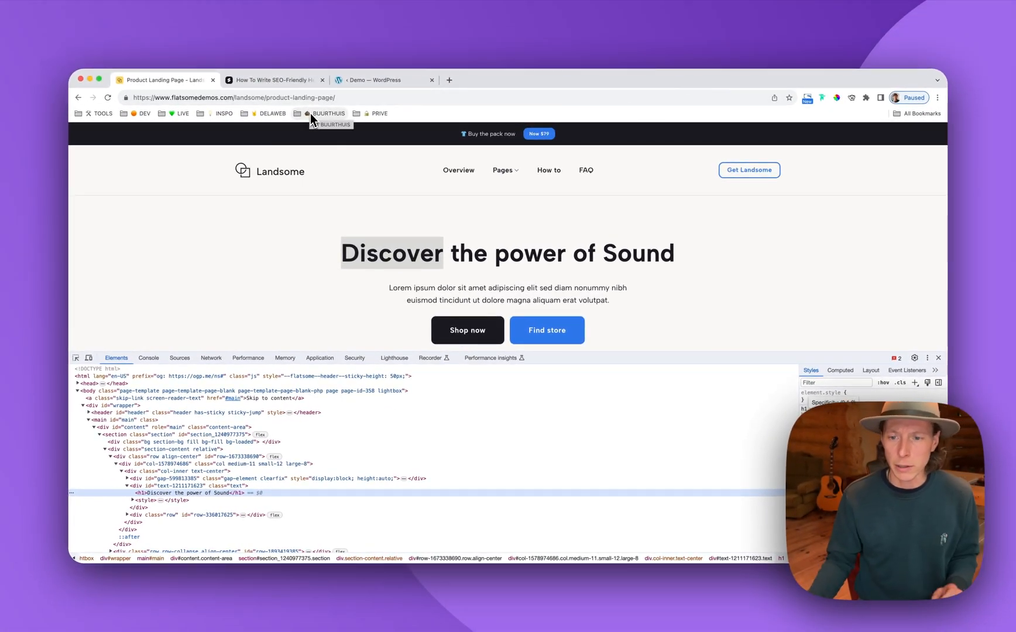
{"action": "left_click", "coordinate": [272, 80]}
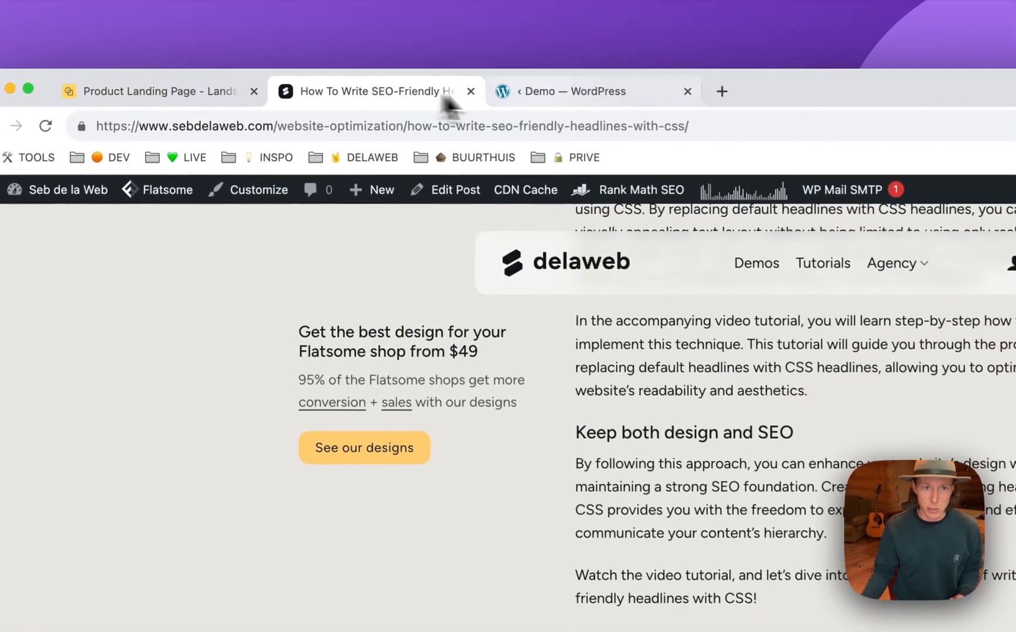
View the Custom CSS box showing the h1–h4 headline classes and collapse rules
{"action": "left_click", "coordinate": [579, 91]}
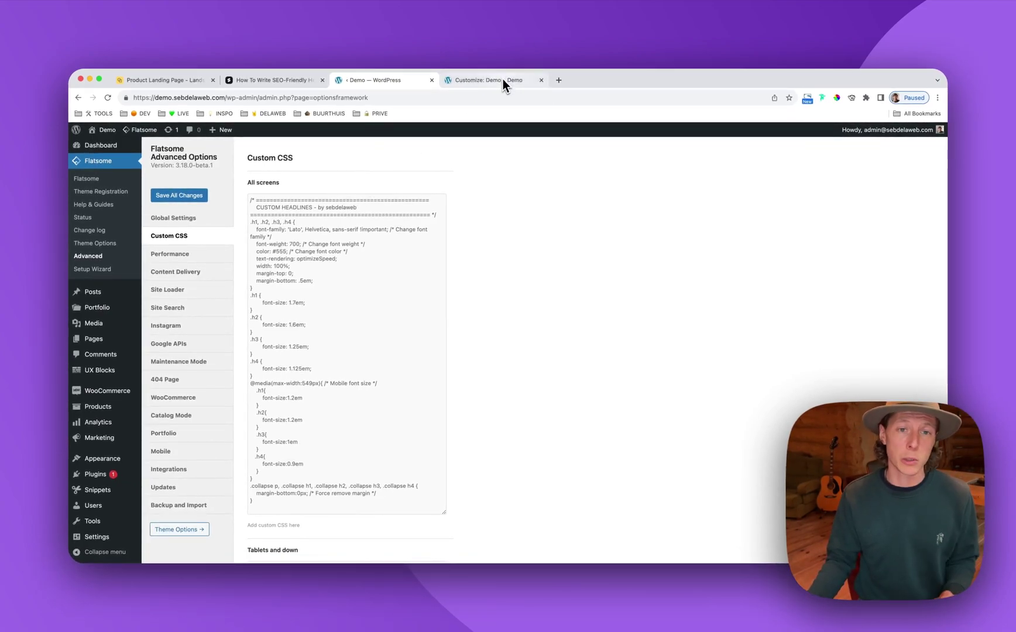
Open Style > Colors in the Customizer to see the #555 Headline Color
{"action": "left_click", "coordinate": [494, 79]}
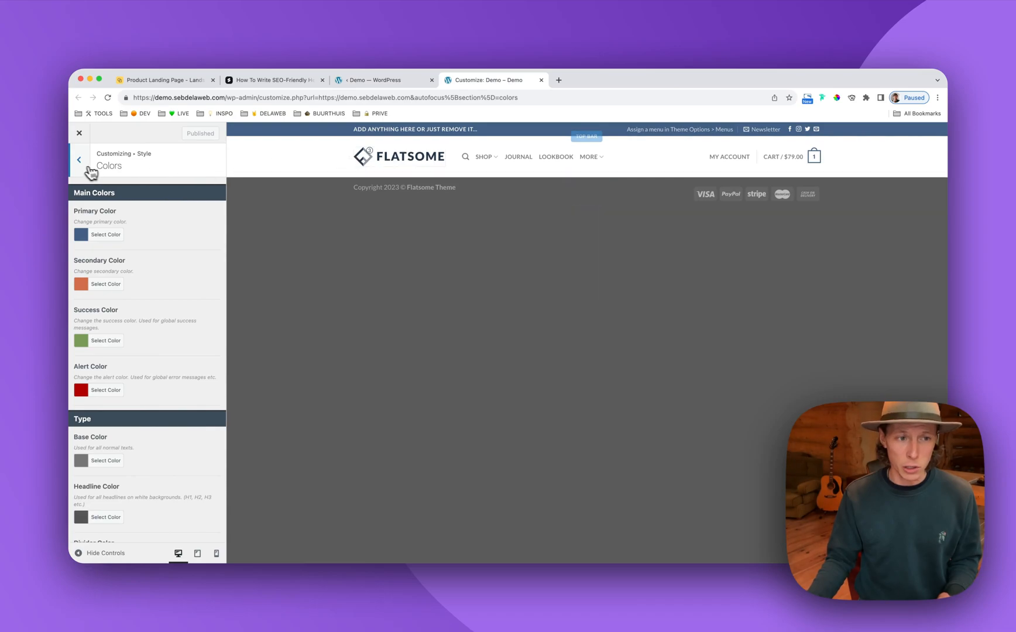
{"action": "left_click", "coordinate": [79, 160]}
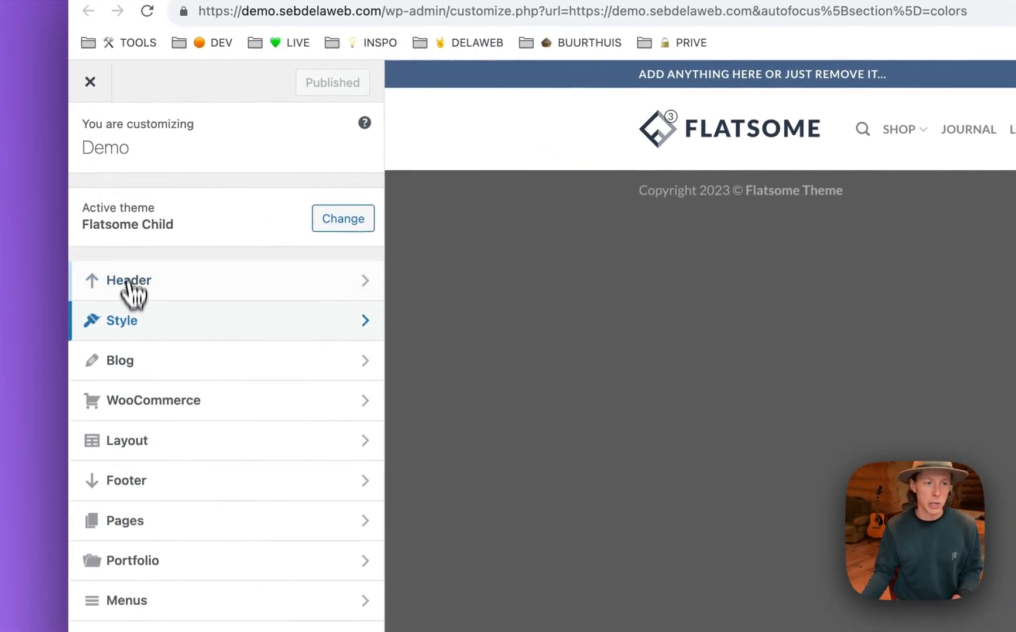
{"action": "left_click", "coordinate": [120, 320]}
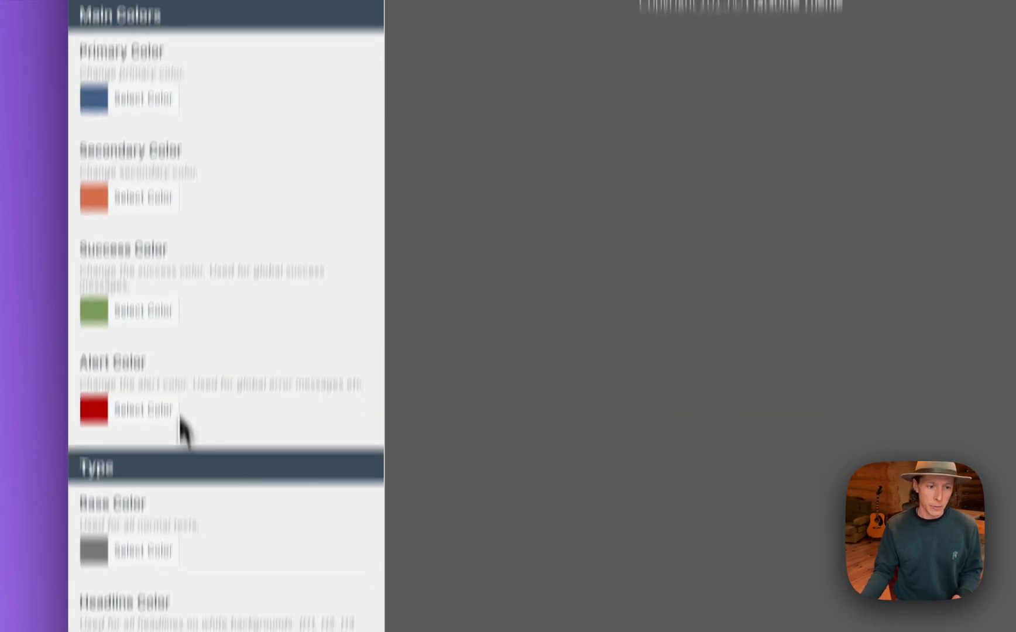
{"action": "left_click", "coordinate": [128, 334]}
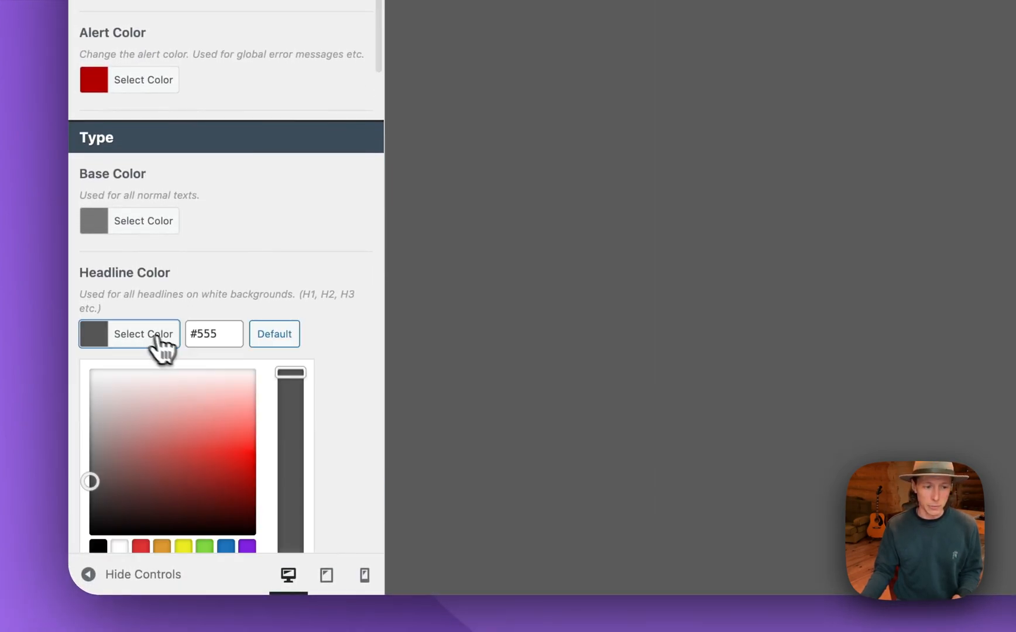
{"action": "mouse_move", "coordinate": [219, 350]}
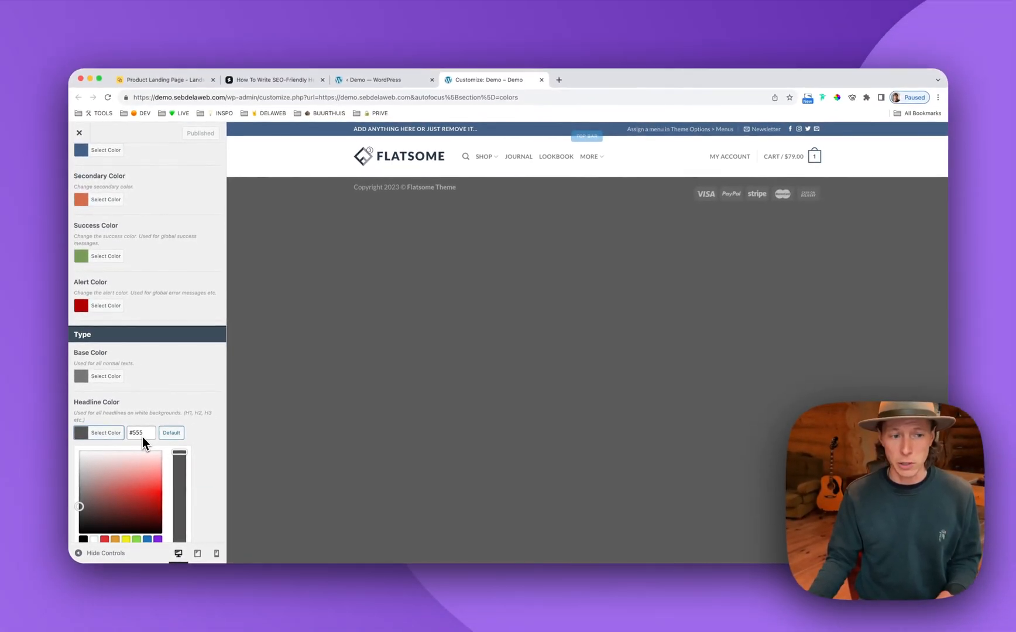
{"action": "left_click", "coordinate": [383, 79]}
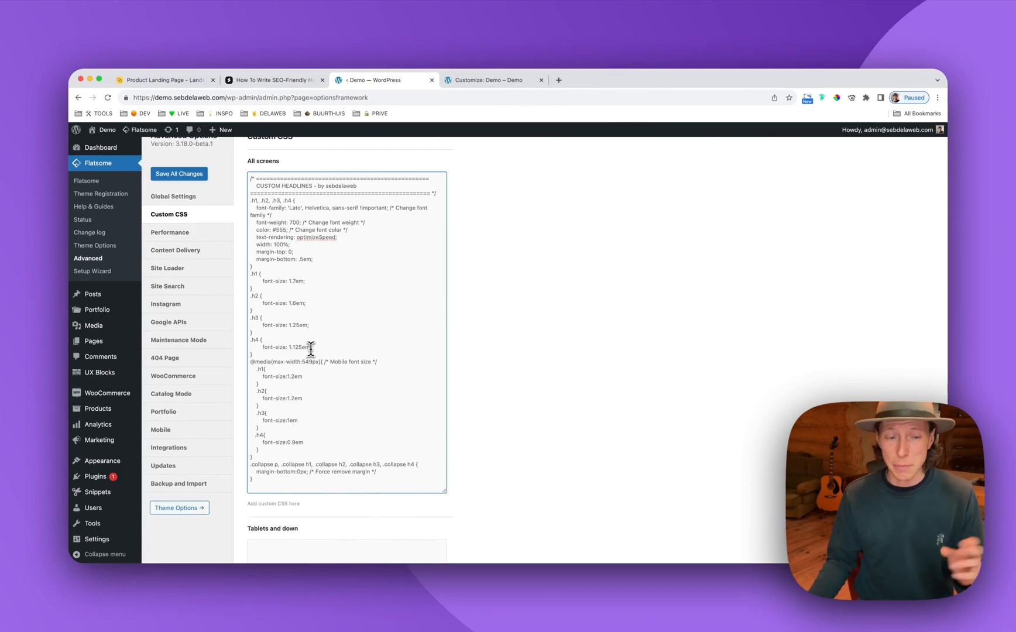
{"action": "mouse_move", "coordinate": [314, 338]}
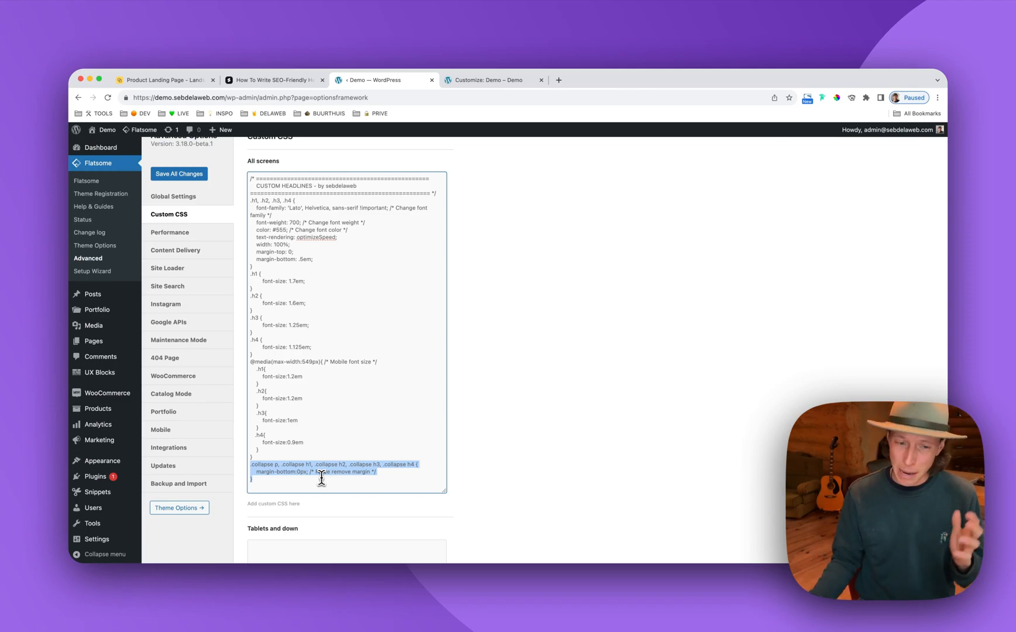
{"action": "mouse_move", "coordinate": [428, 309]}
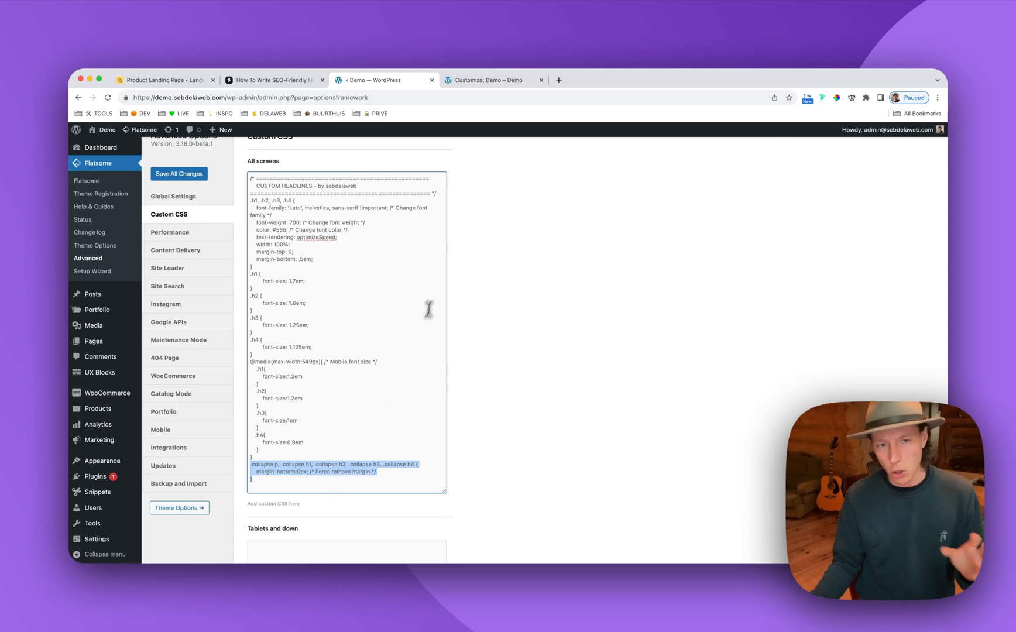
{"action": "mouse_move", "coordinate": [311, 211]}
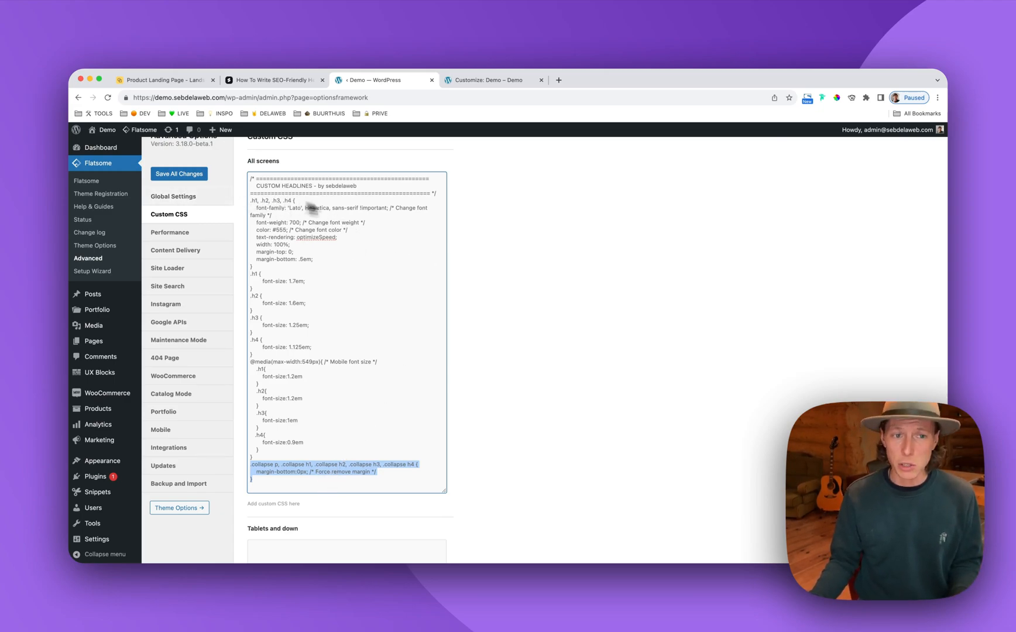
Cycle through the Customizer and Landsome tabs, close DevTools, and return to the tutorial
{"action": "left_click", "coordinate": [272, 80]}
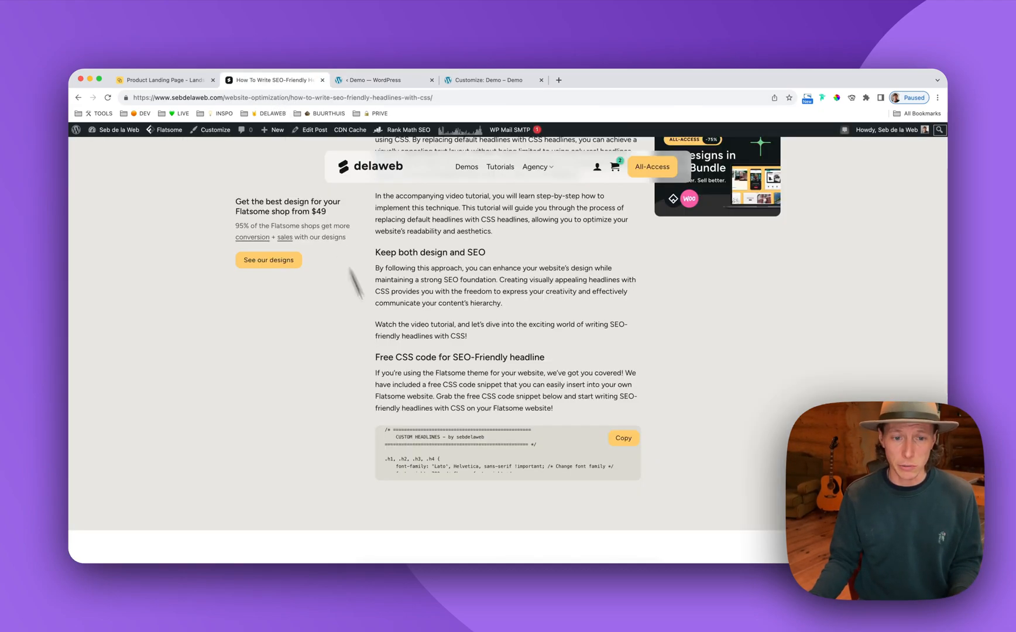
{"action": "mouse_move", "coordinate": [405, 140]}
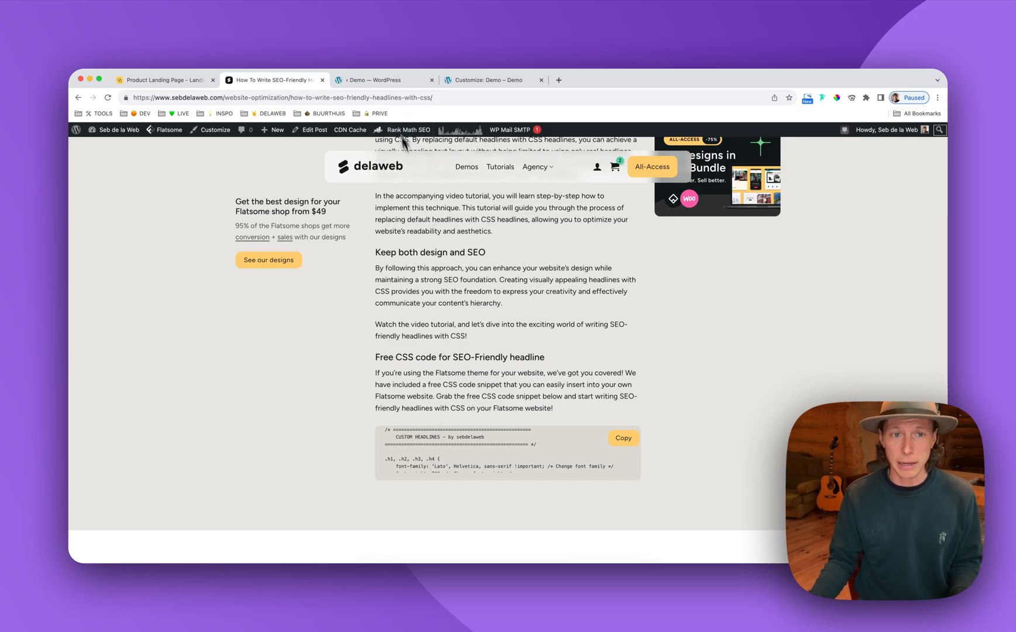
{"action": "left_click", "coordinate": [383, 80]}
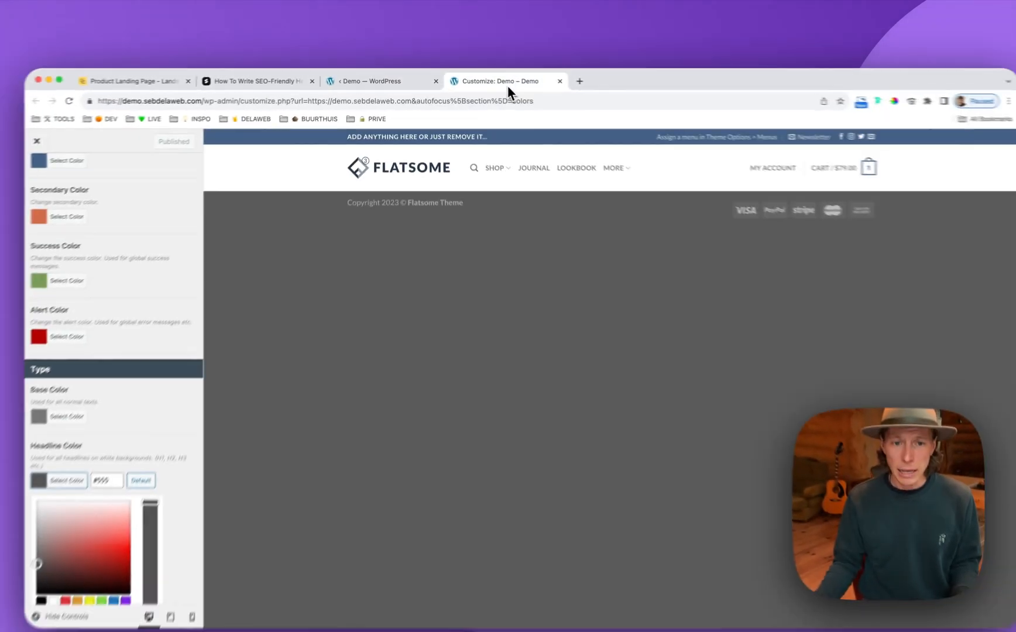
{"action": "left_click", "coordinate": [162, 80]}
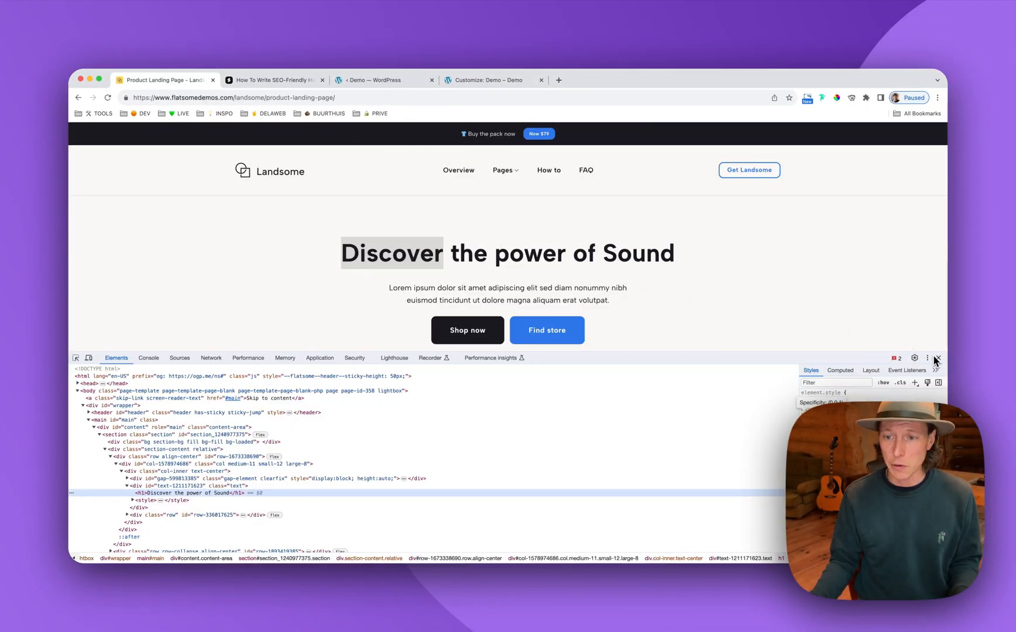
{"action": "left_click", "coordinate": [937, 358]}
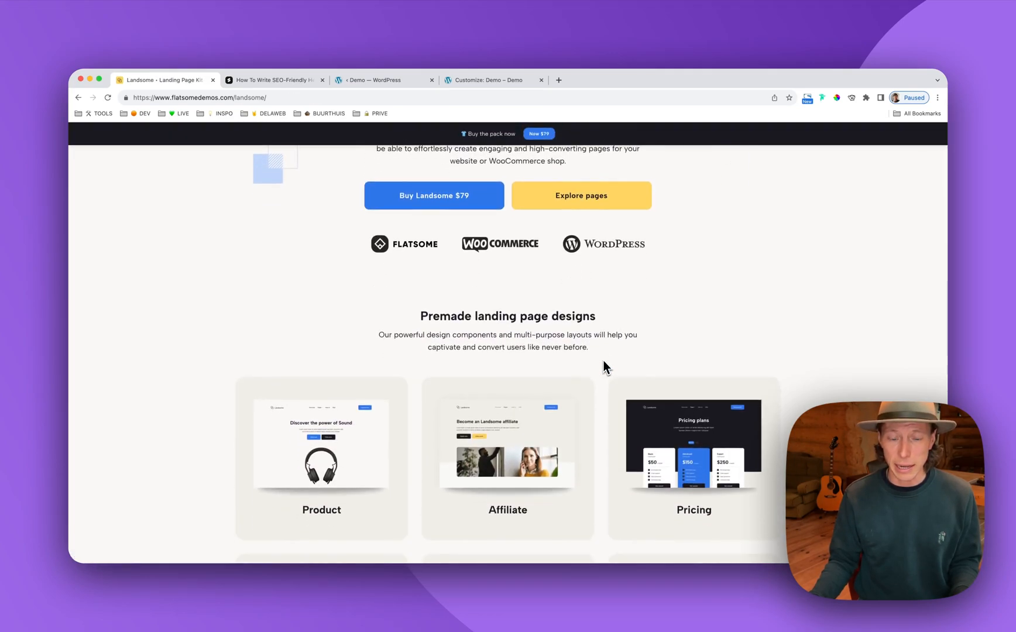
{"action": "scroll", "scroll_direction": "up", "scroll_amount": 3}
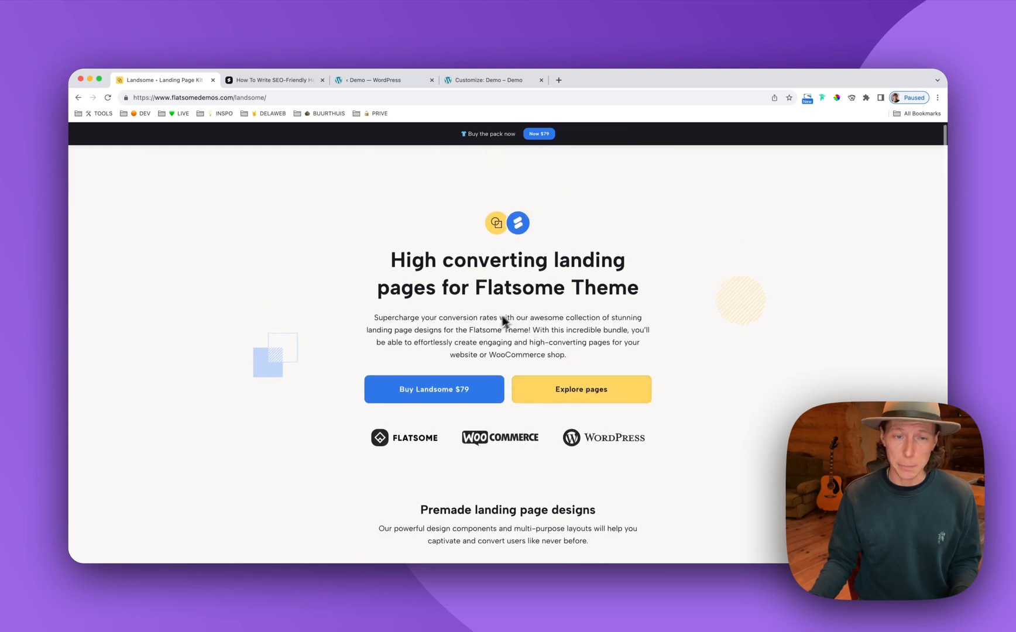
{"action": "left_click", "coordinate": [274, 80]}
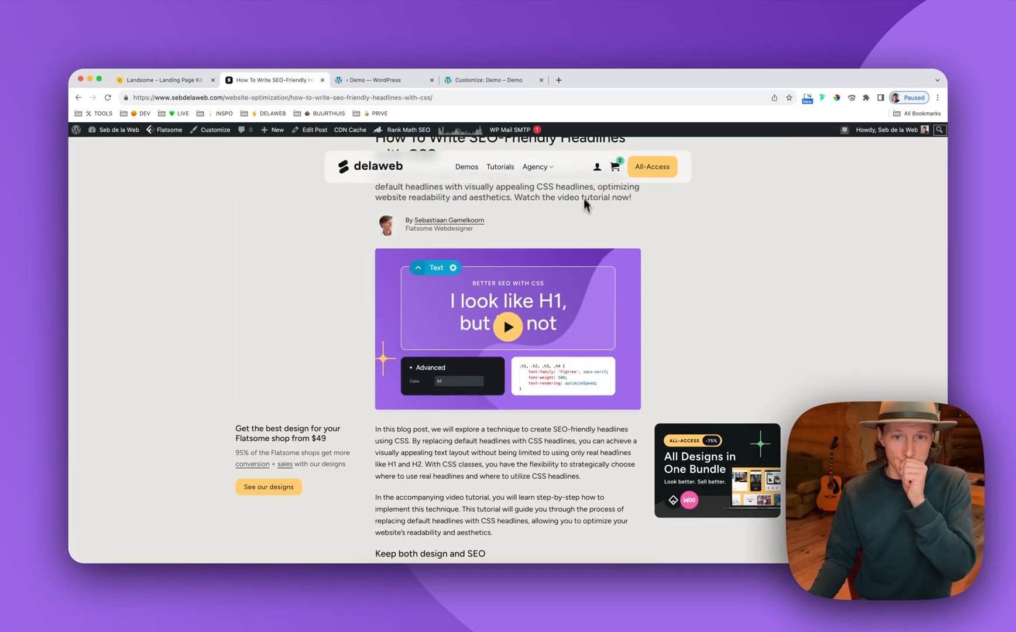
Copy the Landsome product page shortcode from My account > Template Files on sebdelaweb.com
{"action": "left_click", "coordinate": [597, 166]}
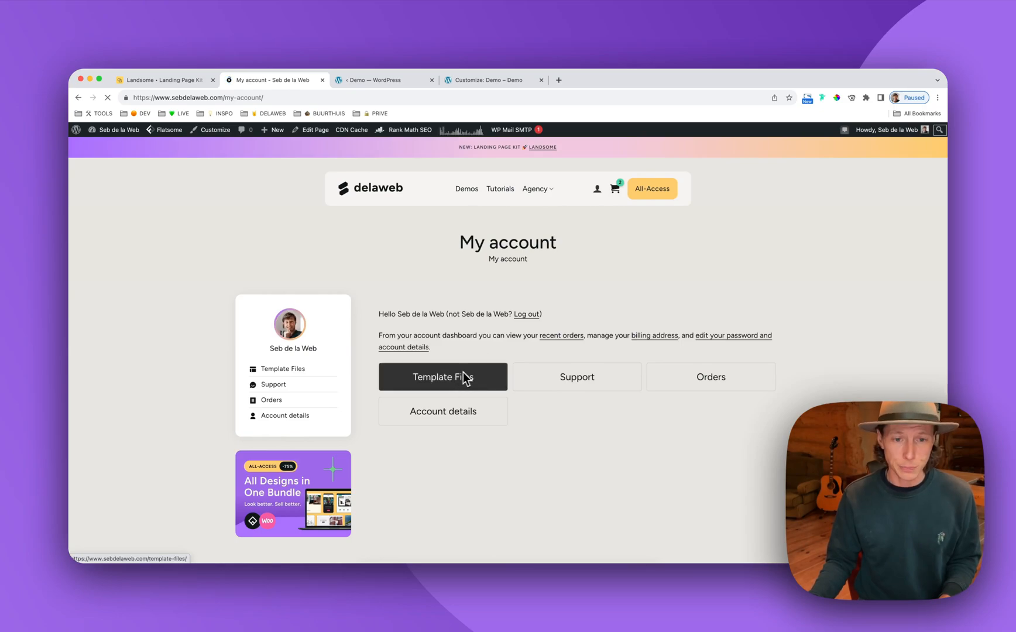
{"action": "left_click", "coordinate": [442, 377]}
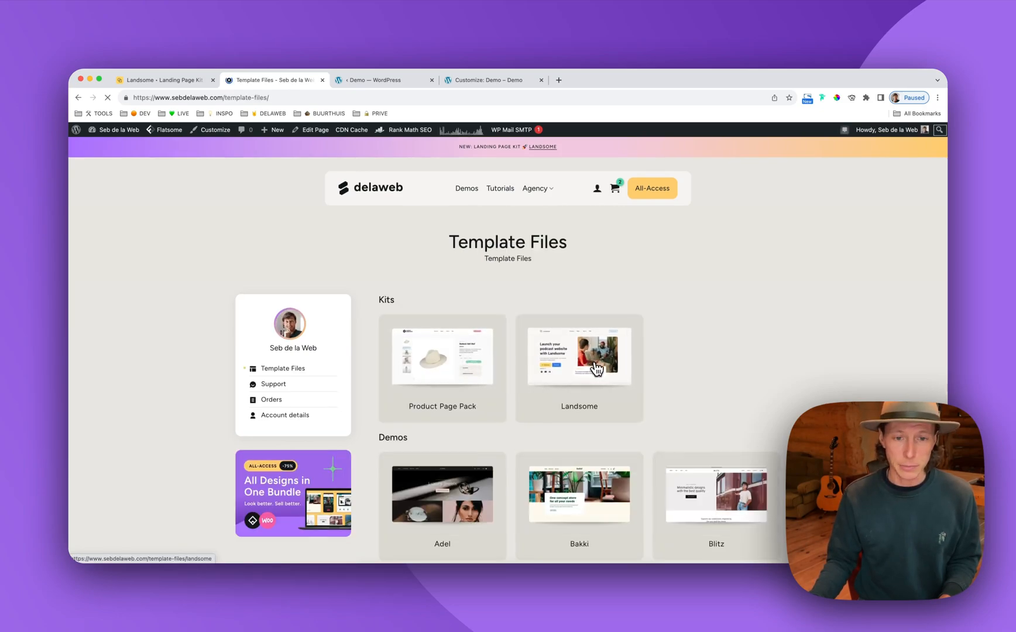
{"action": "left_click", "coordinate": [577, 355]}
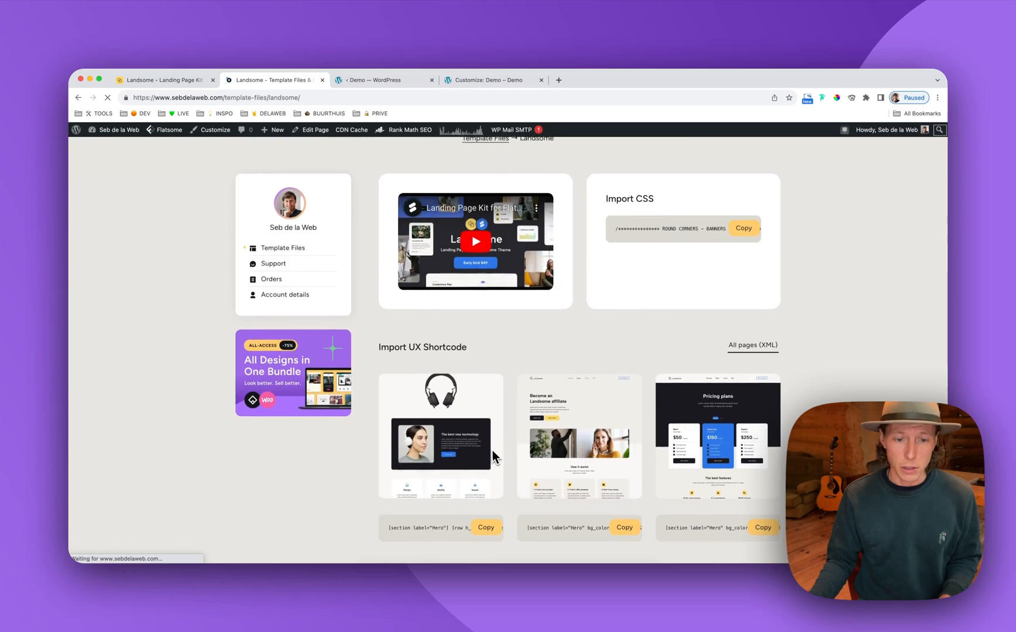
{"action": "left_click", "coordinate": [486, 527]}
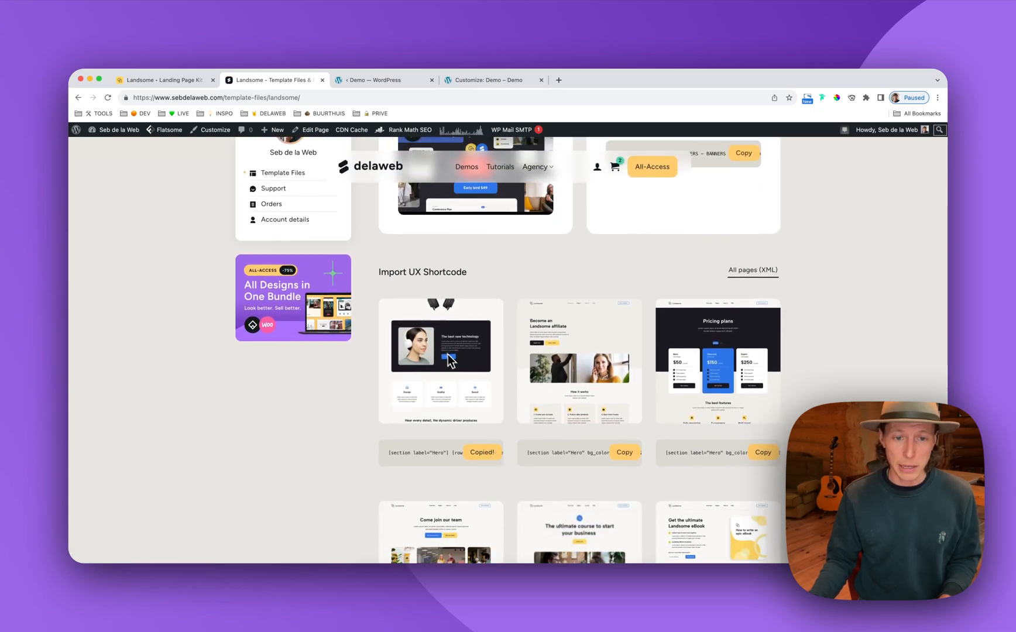
{"action": "left_click", "coordinate": [490, 79]}
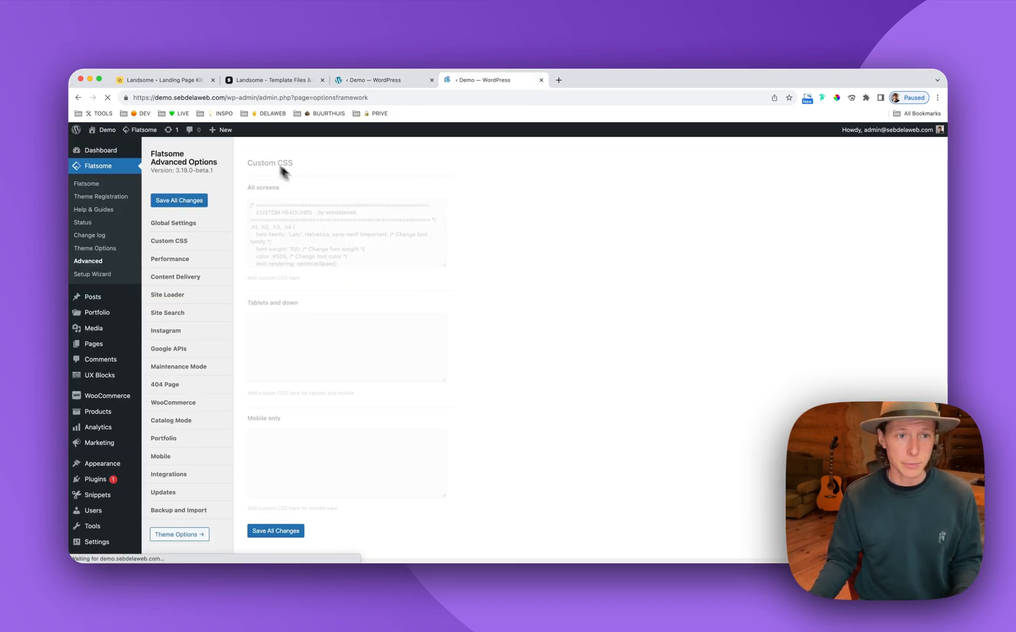
{"action": "mouse_move", "coordinate": [104, 130]}
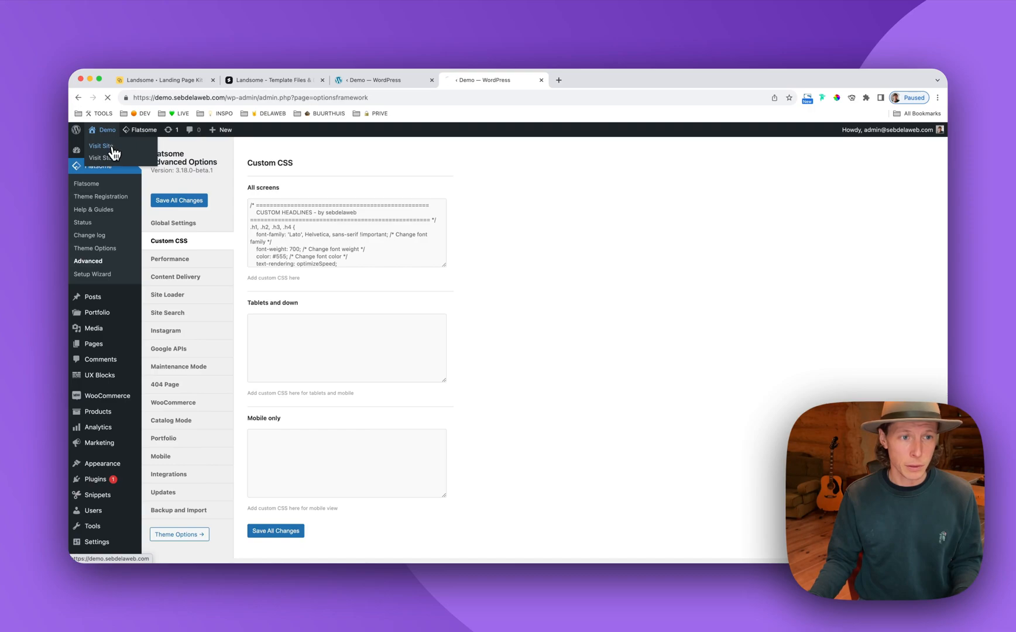
Open the demo home page in UX Builder and import the copied Landsome shortcode
{"action": "left_click", "coordinate": [101, 146]}
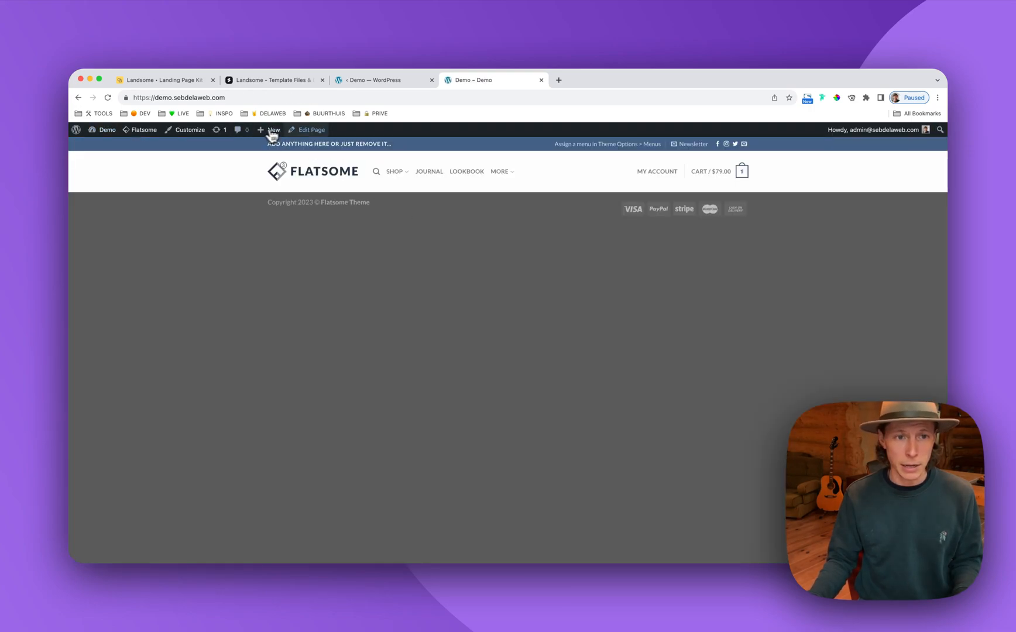
{"action": "left_click", "coordinate": [311, 130]}
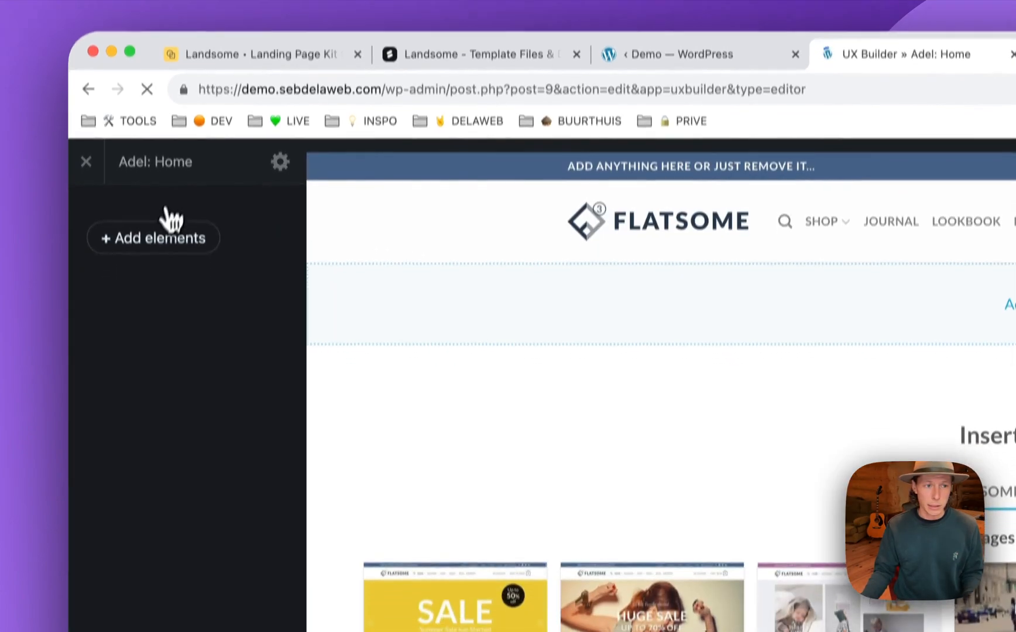
{"action": "left_click", "coordinate": [153, 237]}
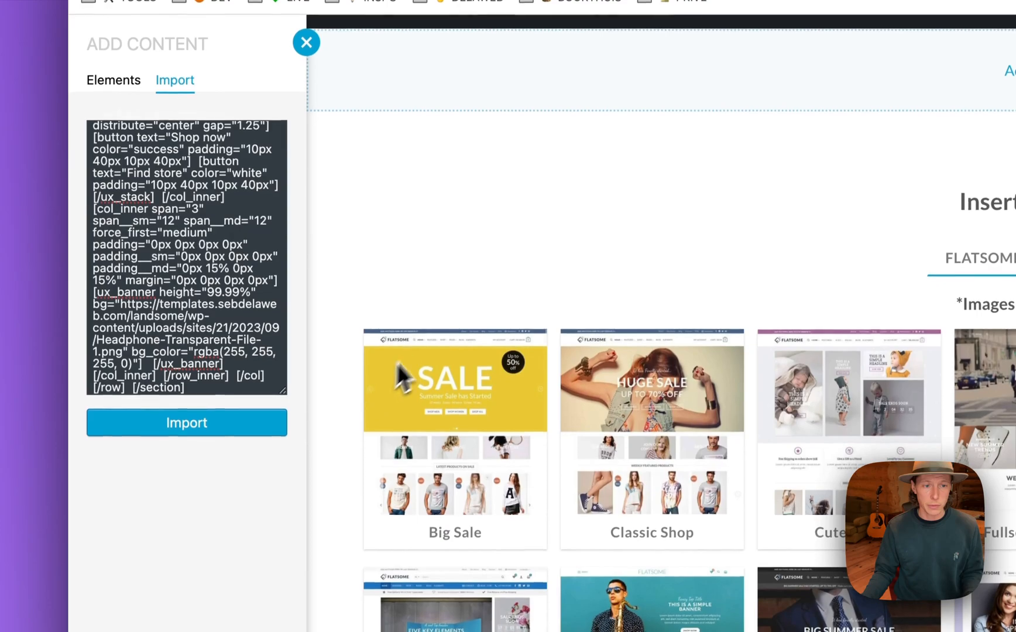
{"action": "left_click", "coordinate": [306, 42]}
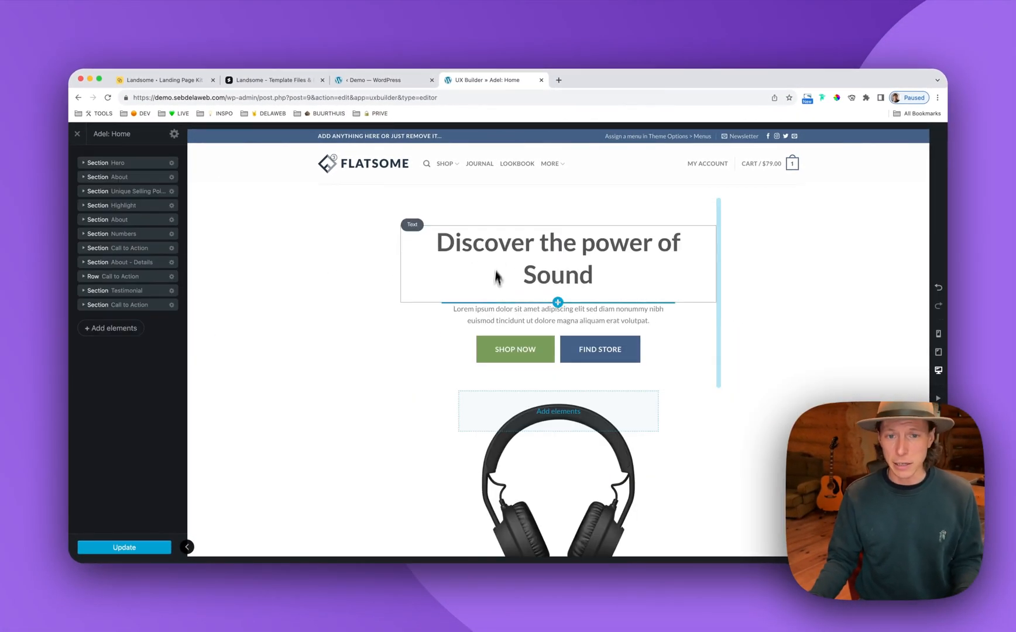
Strip the h1 tags from 'Discover the power of Sound' and start entering class h1
{"action": "scroll", "scroll_direction": "down", "scroll_amount": 3}
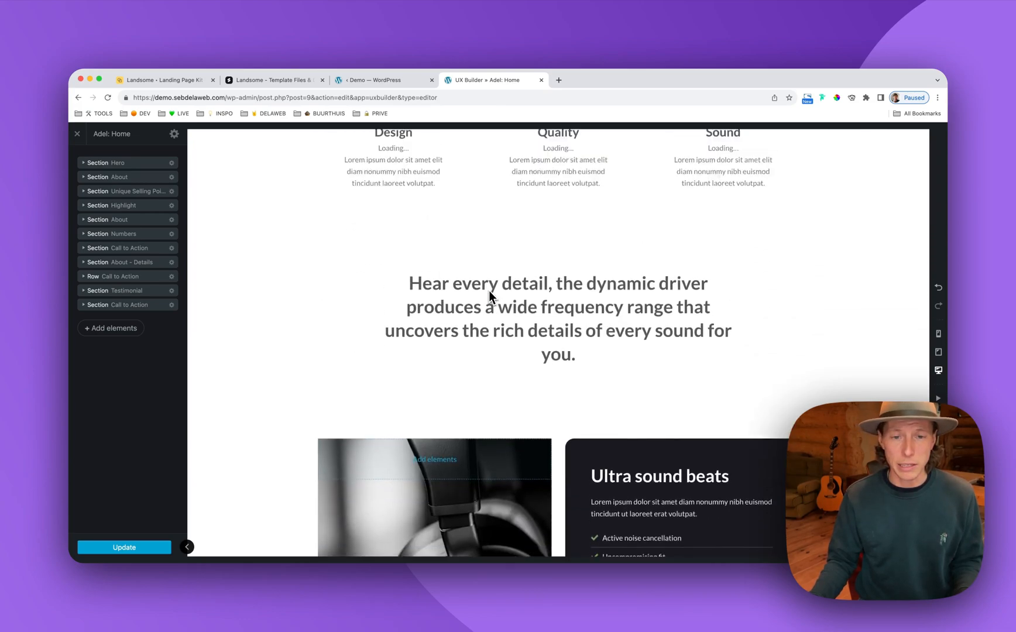
{"action": "scroll", "scroll_direction": "up", "scroll_amount": 3}
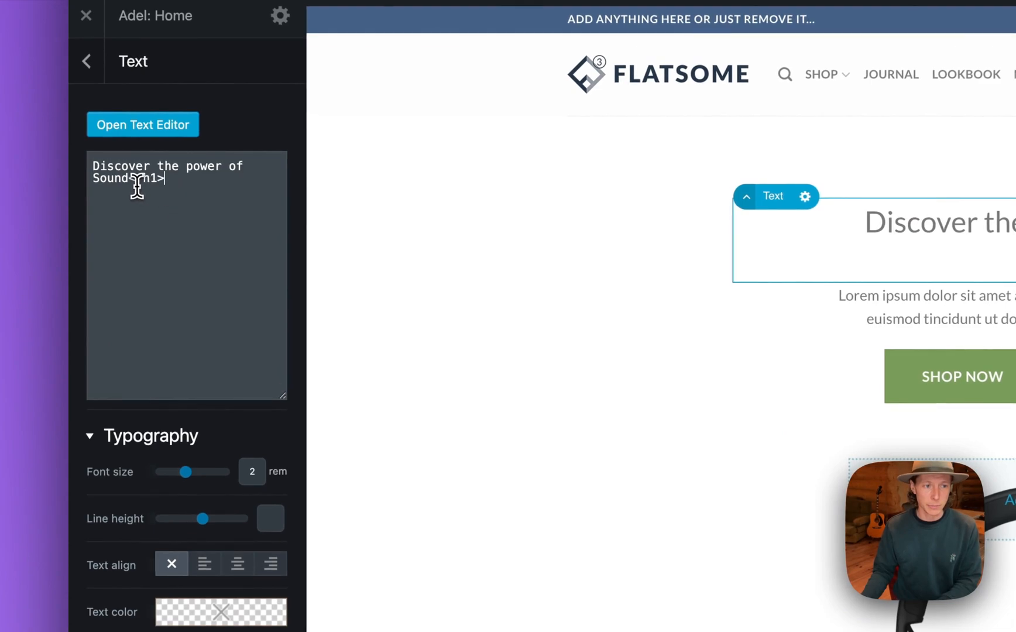
{"action": "key", "text": "Backspace"}
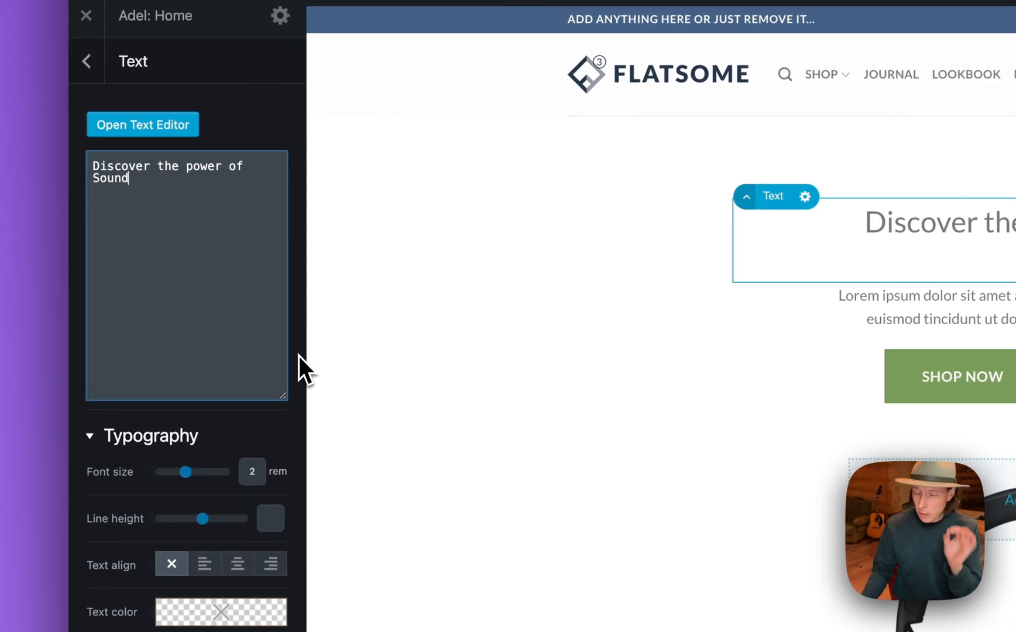
{"action": "scroll", "scroll_direction": "down", "scroll_amount": 3}
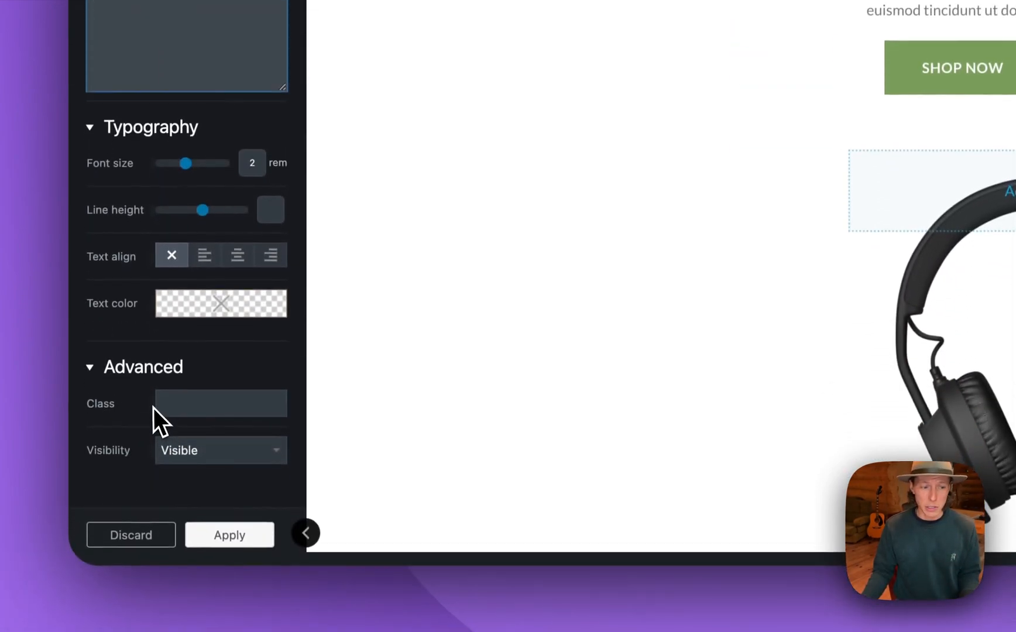
{"action": "left_click", "coordinate": [220, 402]}
{"action": "type", "text": "h1"}
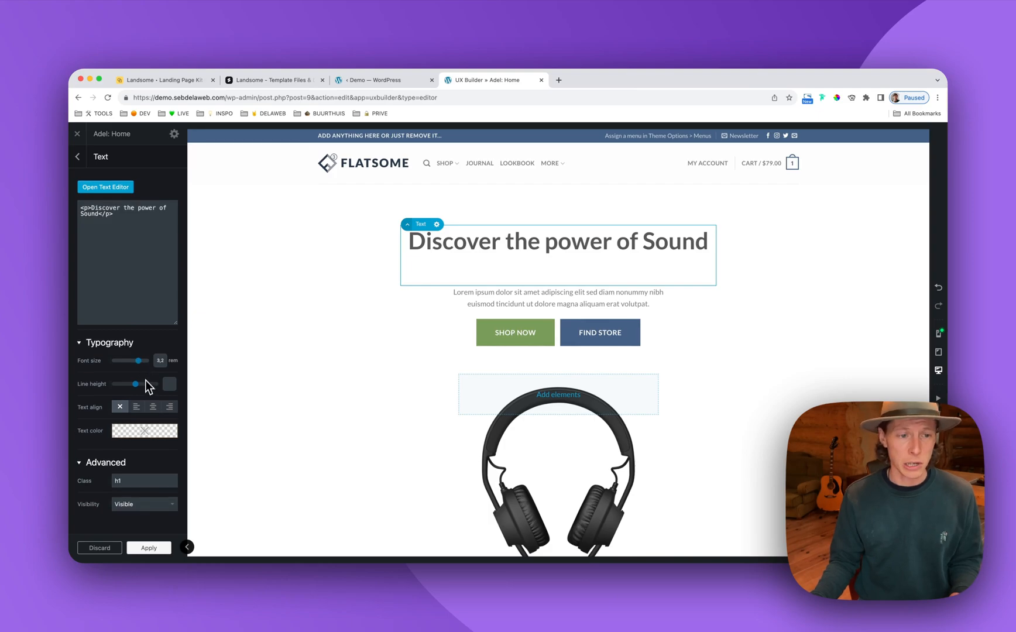
{"action": "scroll", "scroll_direction": "down", "scroll_amount": 3}
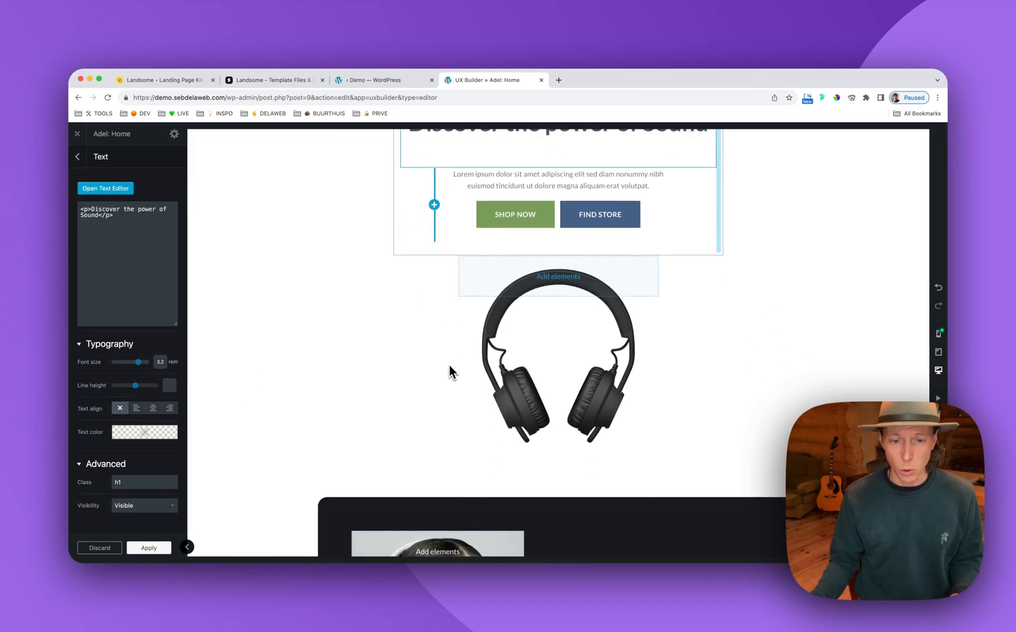
{"action": "scroll", "scroll_direction": "down", "scroll_amount": 3}
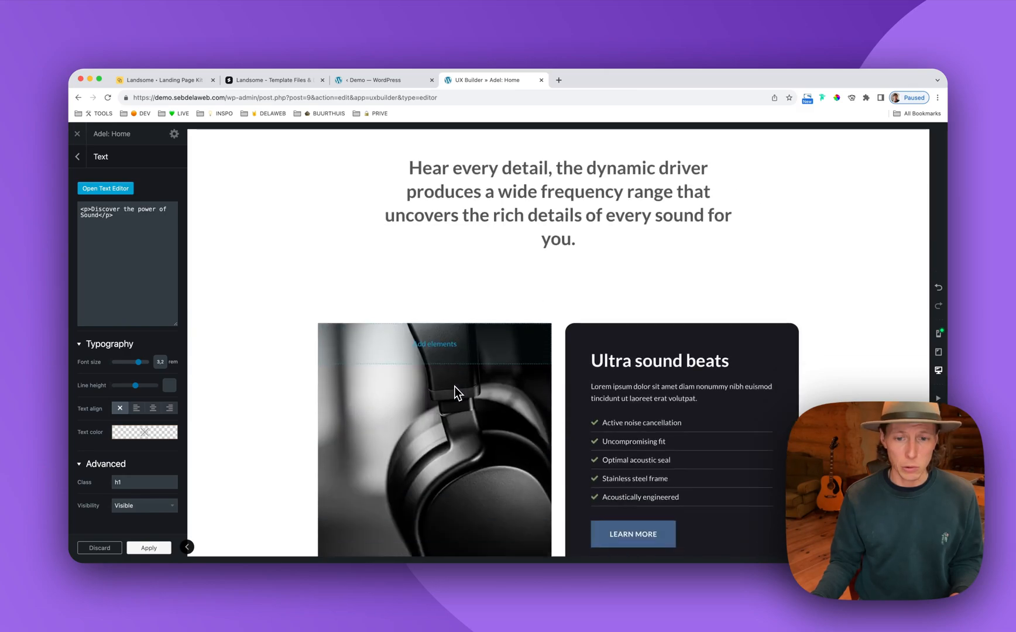
{"action": "scroll", "scroll_direction": "down", "scroll_amount": 3}
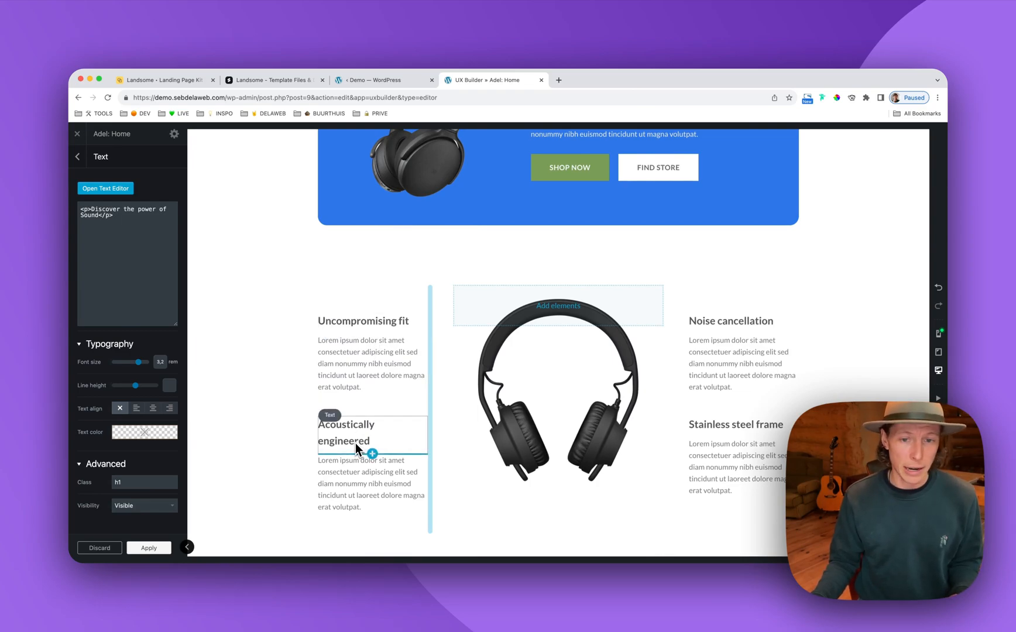
{"action": "left_click", "coordinate": [363, 321]}
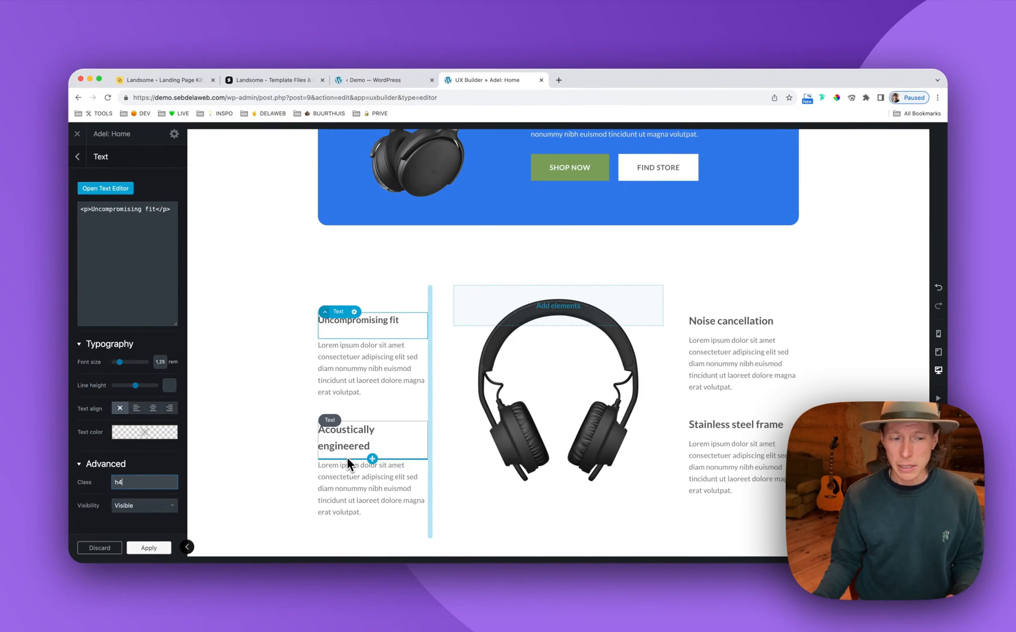
{"action": "mouse_move", "coordinate": [344, 460]}
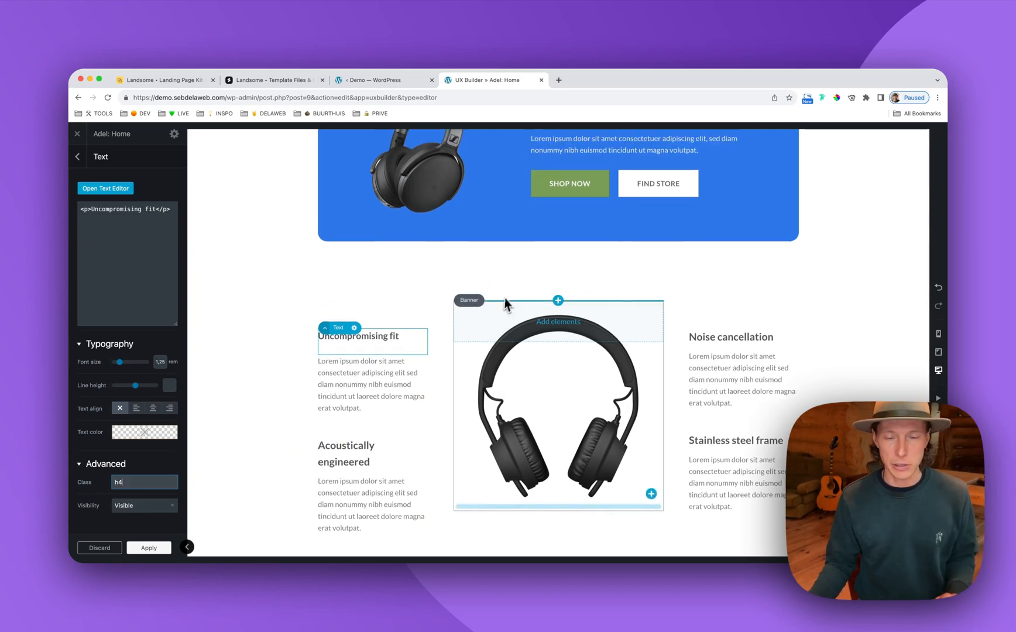
{"action": "scroll", "scroll_direction": "down", "scroll_amount": 3}
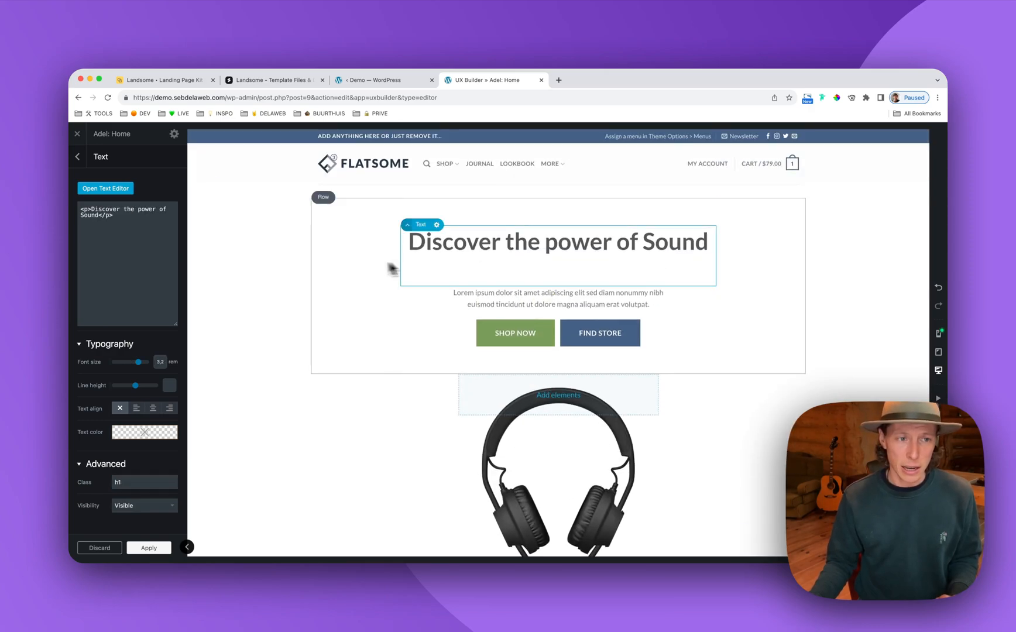
{"action": "scroll", "scroll_direction": "up", "scroll_amount": 3}
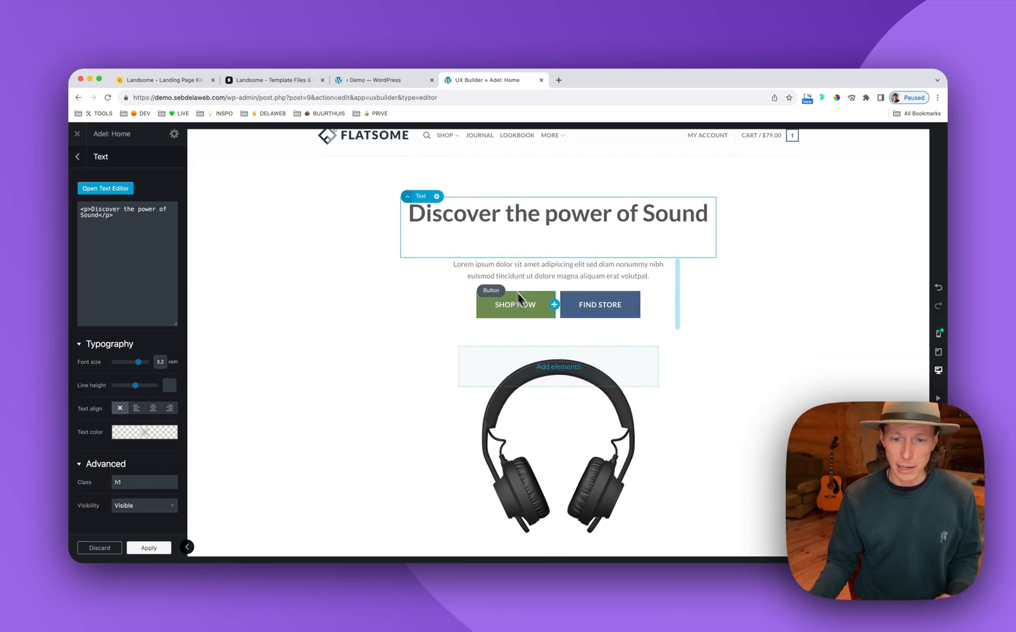
{"action": "scroll", "scroll_direction": "down", "scroll_amount": 3}
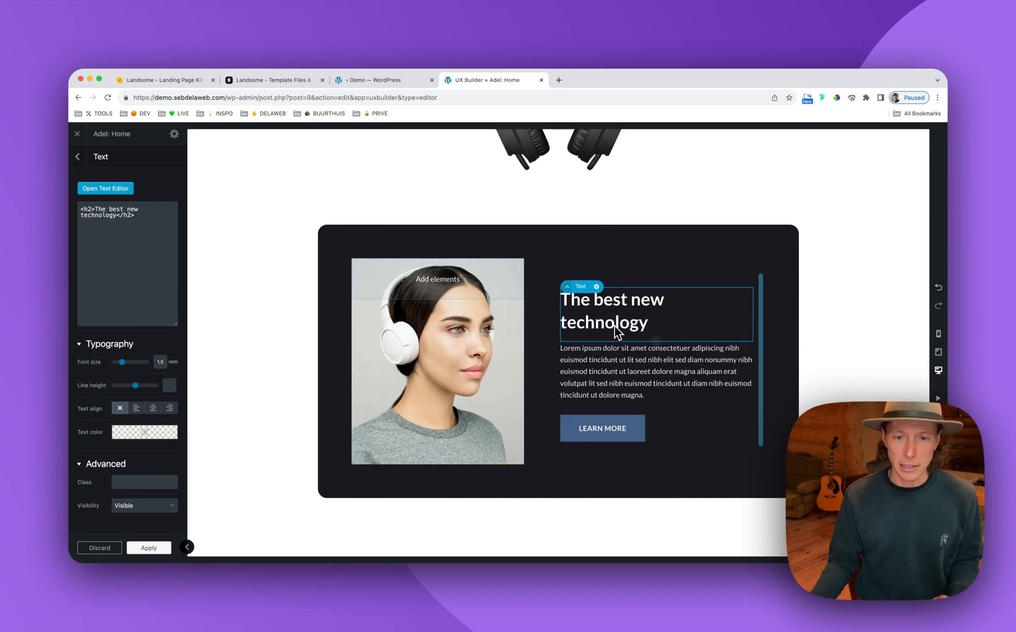
{"action": "mouse_move", "coordinate": [616, 322]}
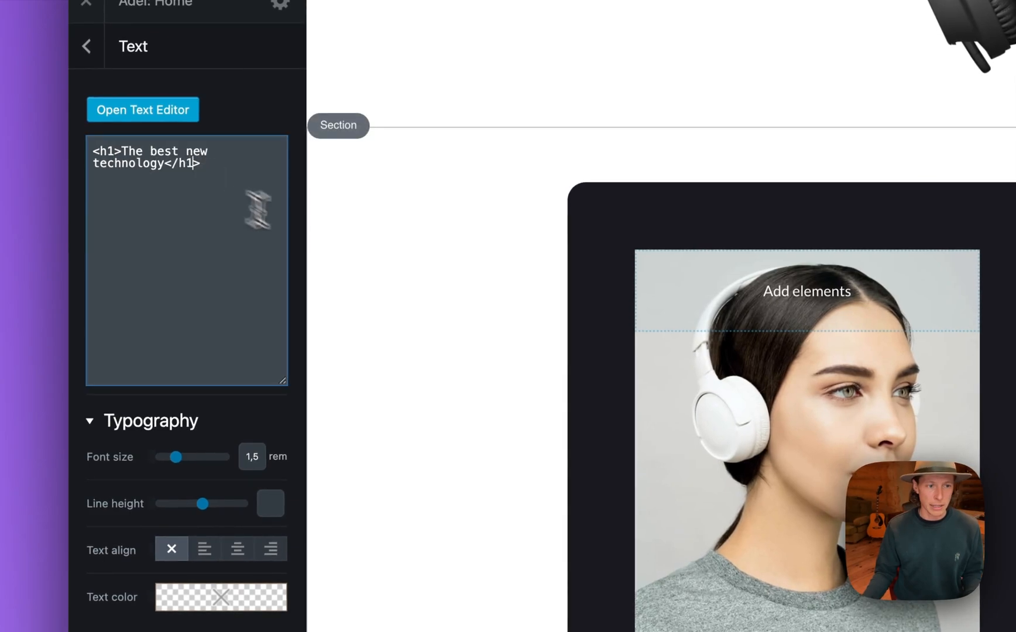
{"action": "mouse_move", "coordinate": [411, 494]}
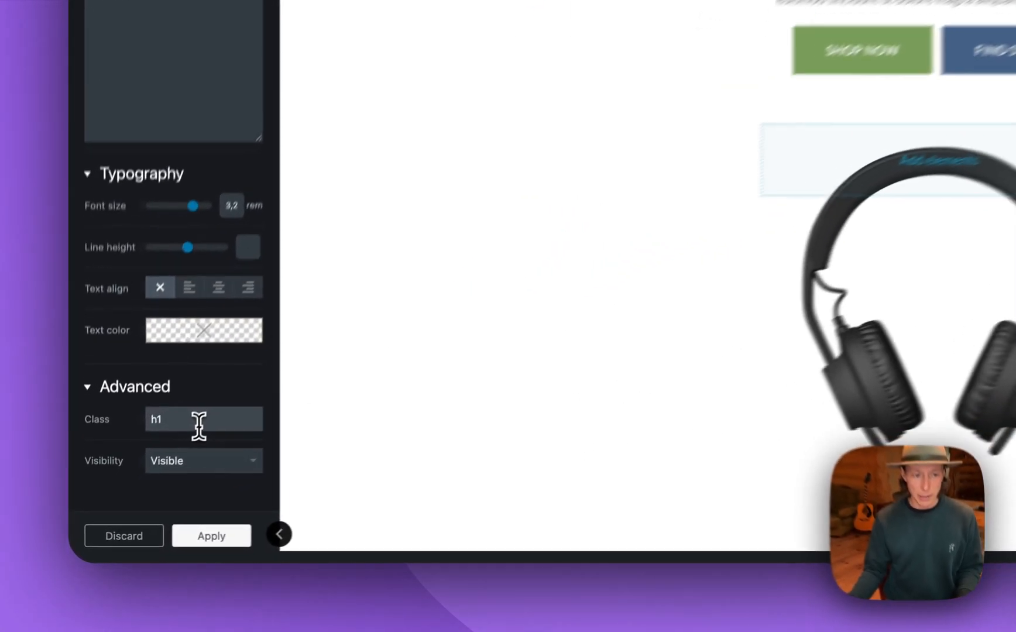
Add 'collapse' to the title's 'h1' class and give the paragraph below class 'collapse'
{"action": "type", "text": "collapse"}
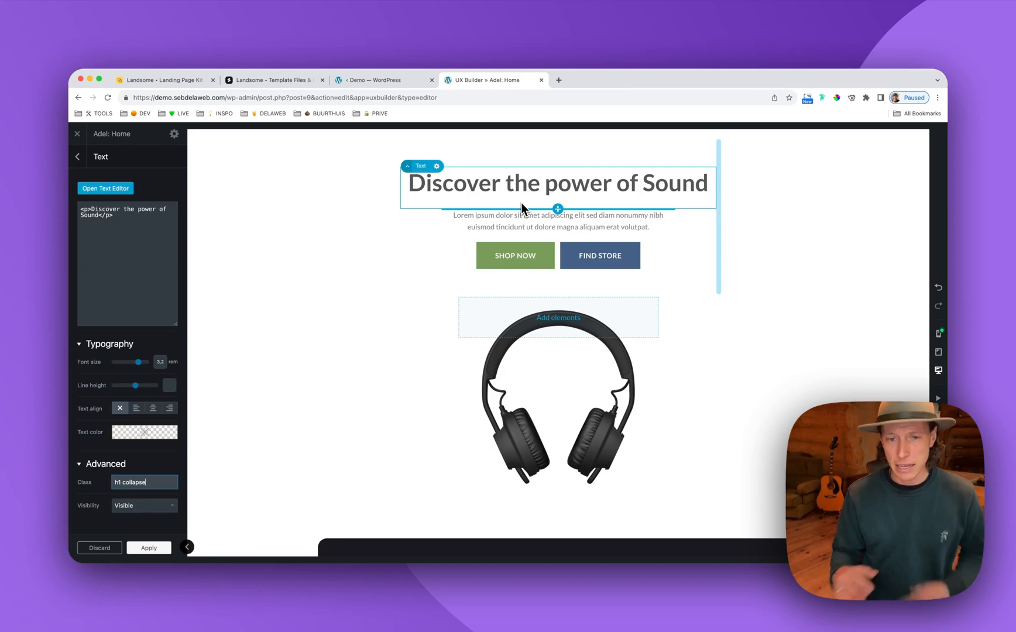
{"action": "left_click", "coordinate": [557, 221]}
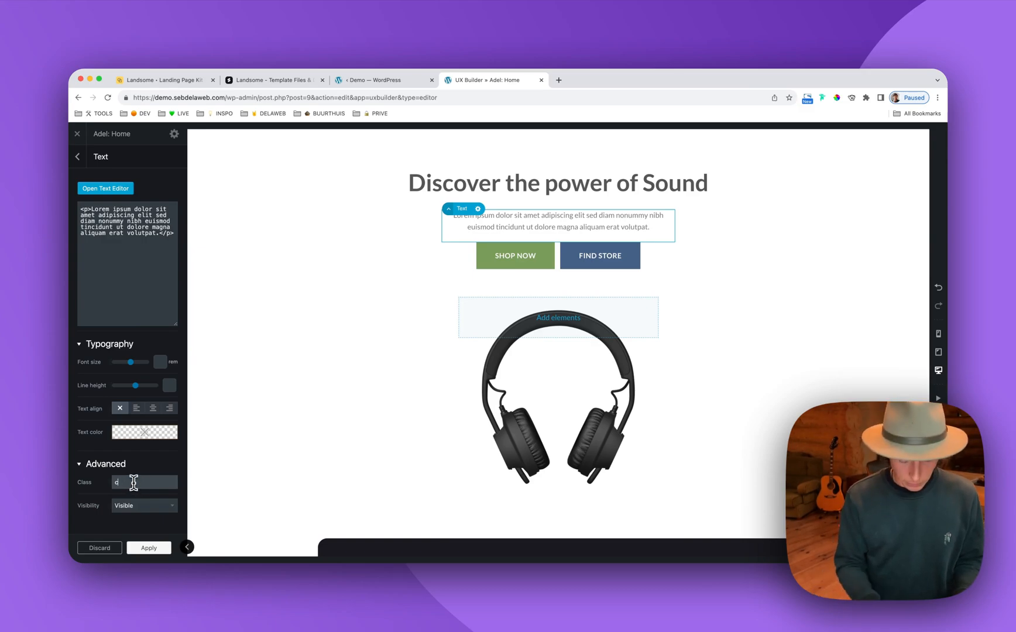
{"action": "type", "text": "collapse"}
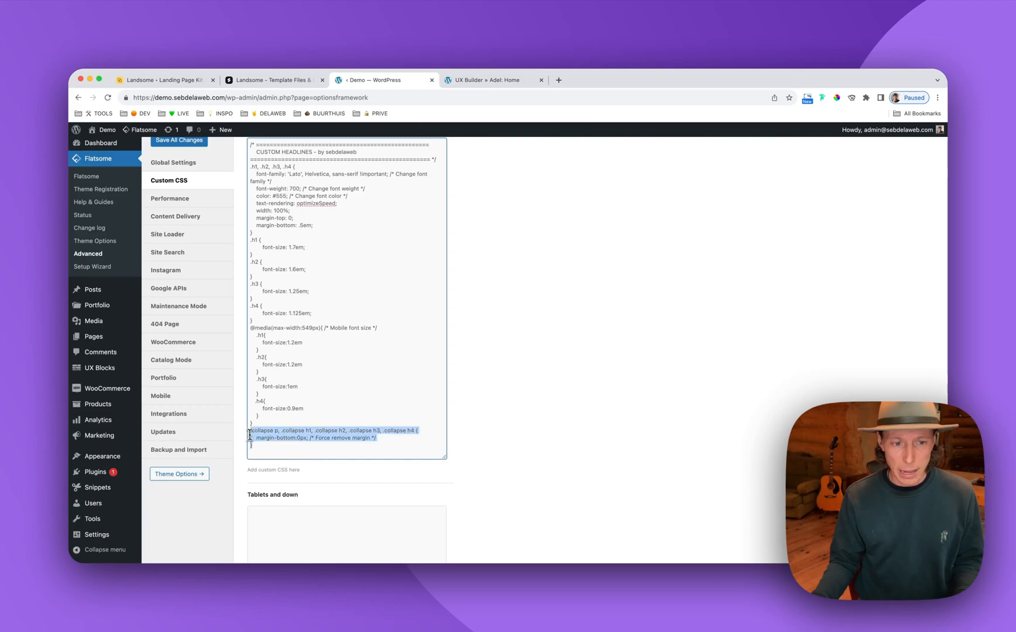
Highlight the .collapse margin-removal rule in Flatsome's Custom CSS
{"action": "left_click", "coordinate": [329, 446]}
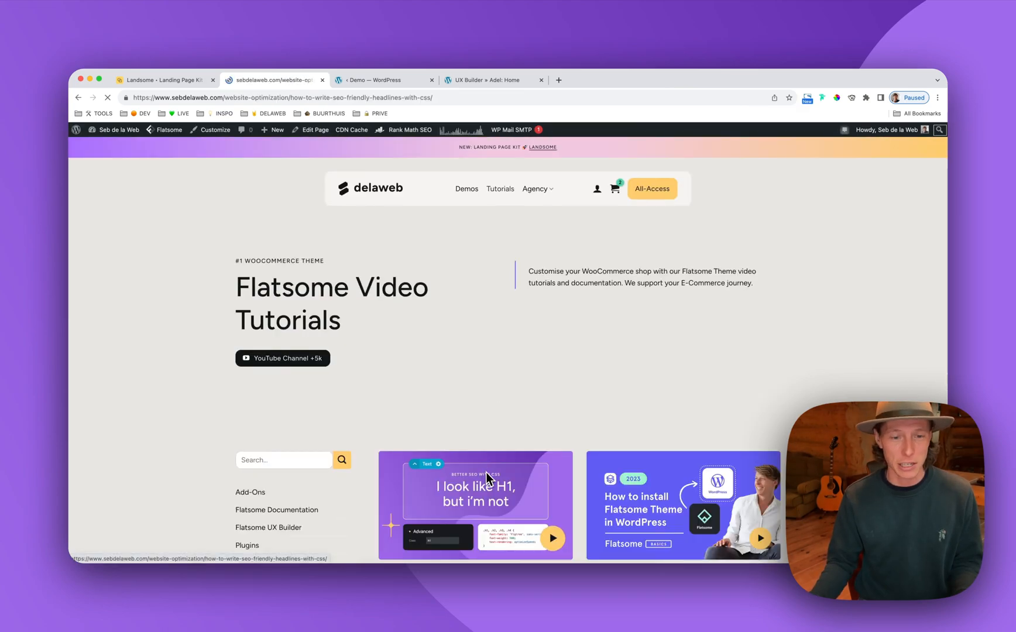
Open the 'I look like H1' SEO-friendly headlines article, glancing back at UX Builder
{"action": "left_click", "coordinate": [476, 504]}
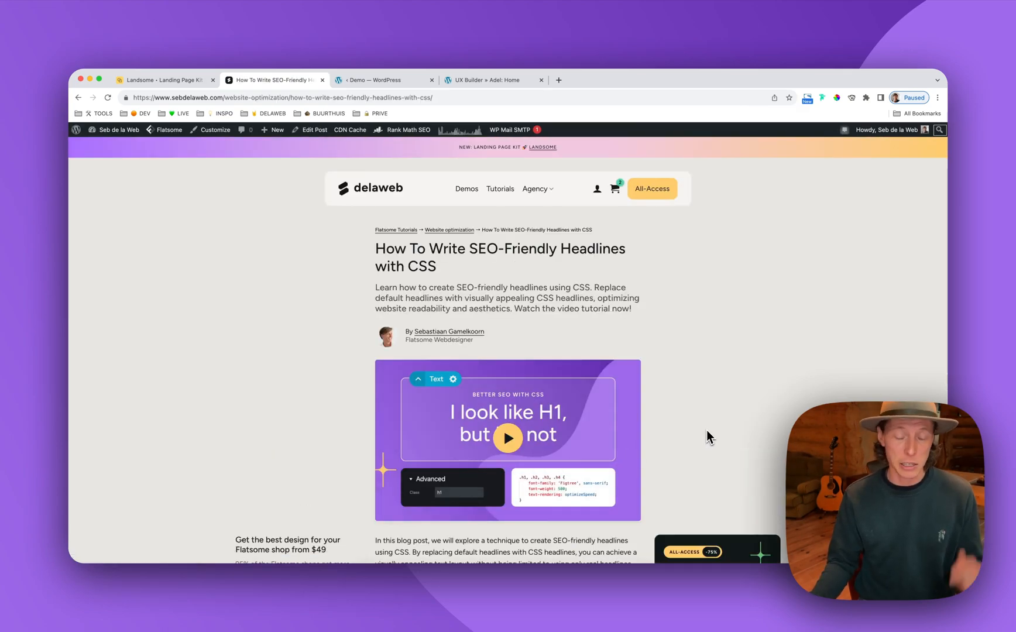
{"action": "mouse_move", "coordinate": [727, 424]}
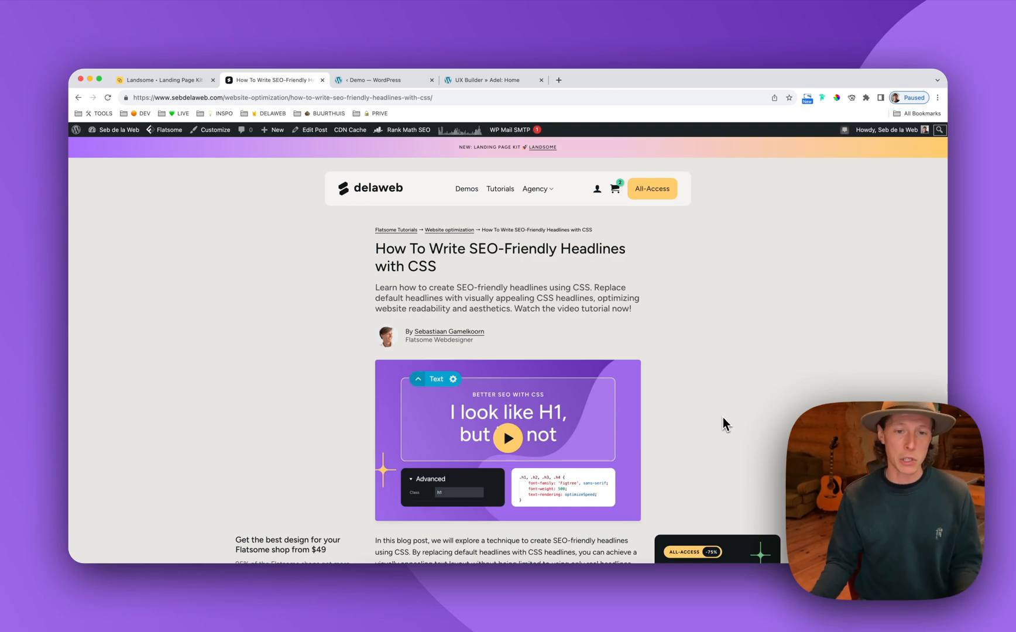
{"action": "left_click", "coordinate": [492, 80]}
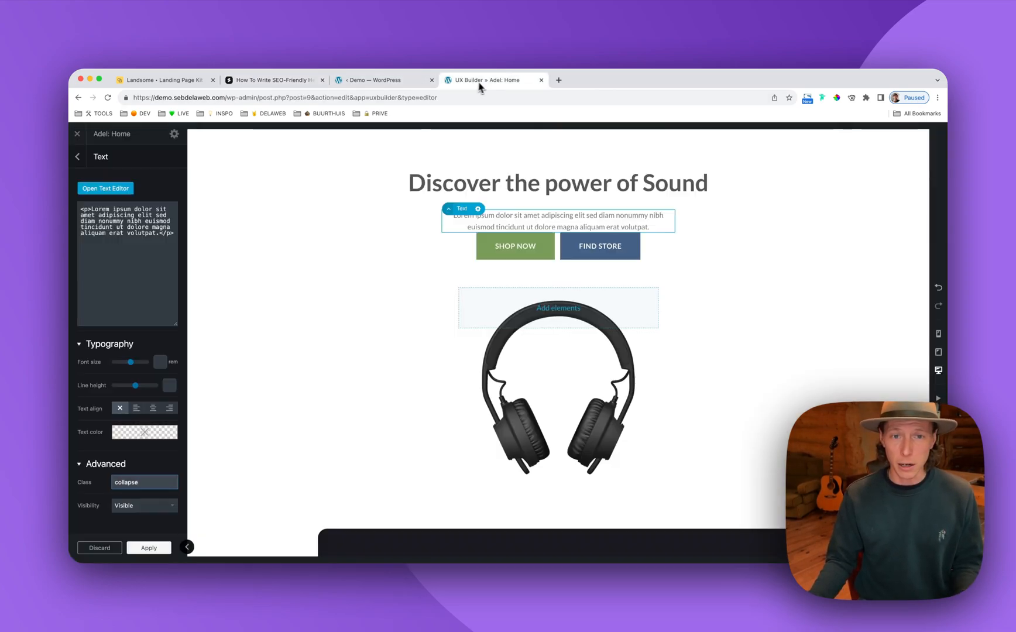
{"action": "scroll", "scroll_direction": "down", "scroll_amount": 3}
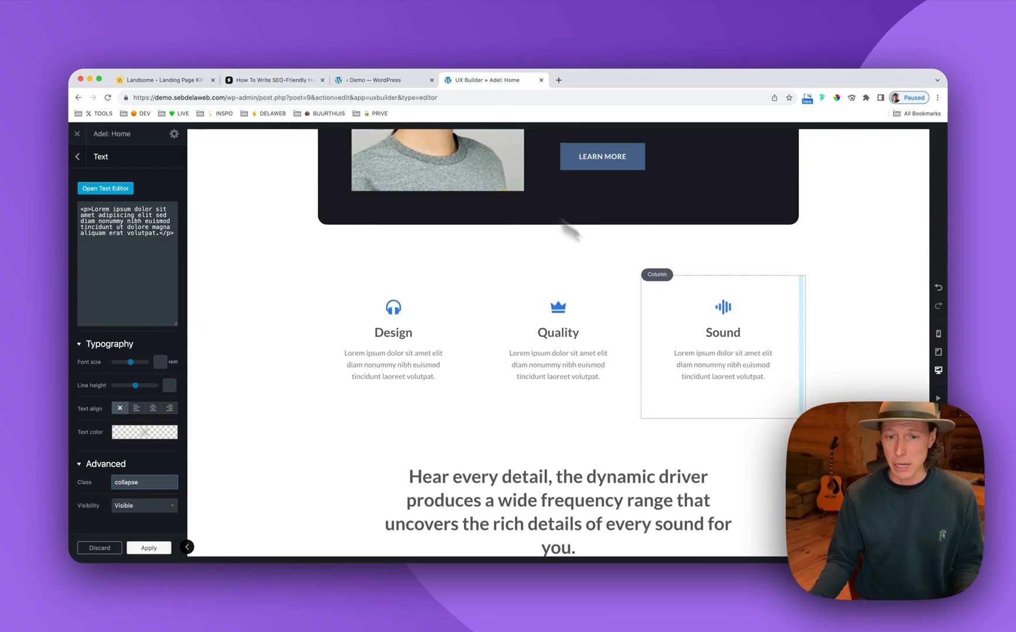
{"action": "left_click", "coordinate": [272, 79]}
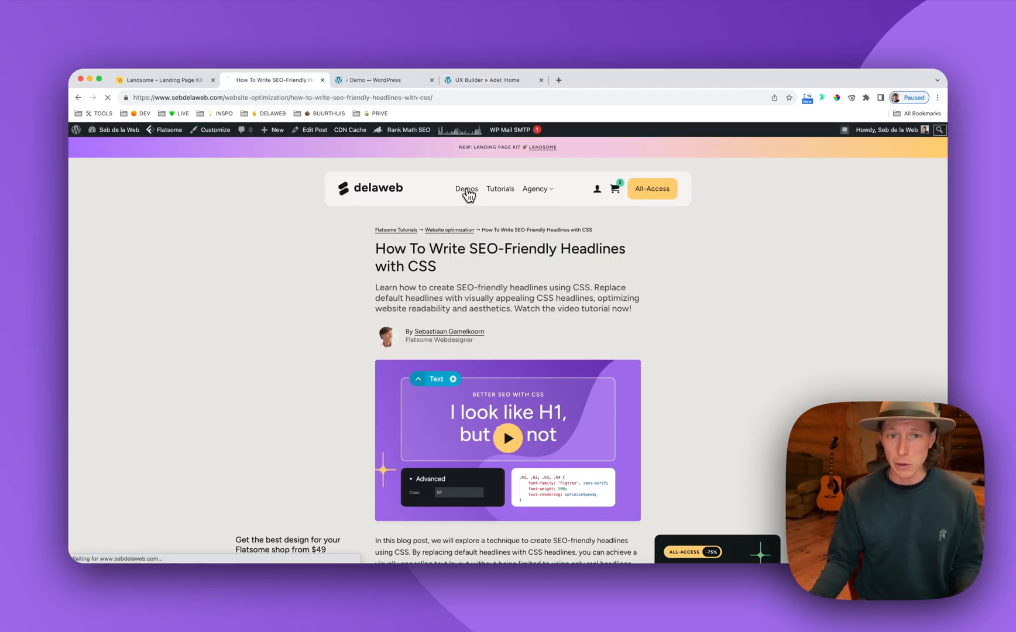
Browse sebdelaweb's Demos page listing All-Access Pass, Landsome, Tempo and Massiv
{"action": "left_click", "coordinate": [466, 188]}
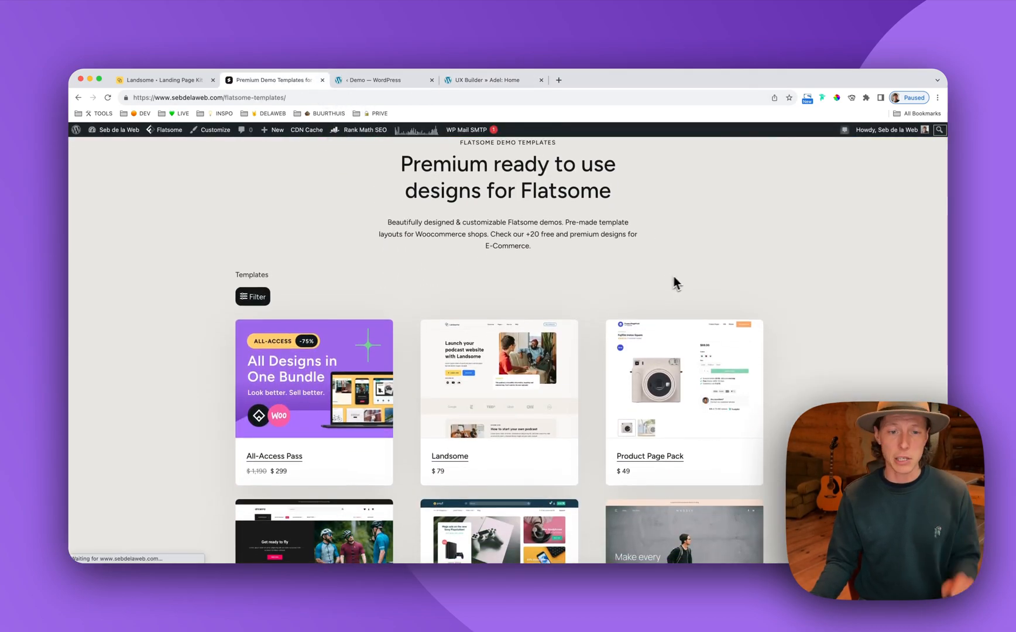
{"action": "scroll", "scroll_direction": "down", "scroll_amount": 3}
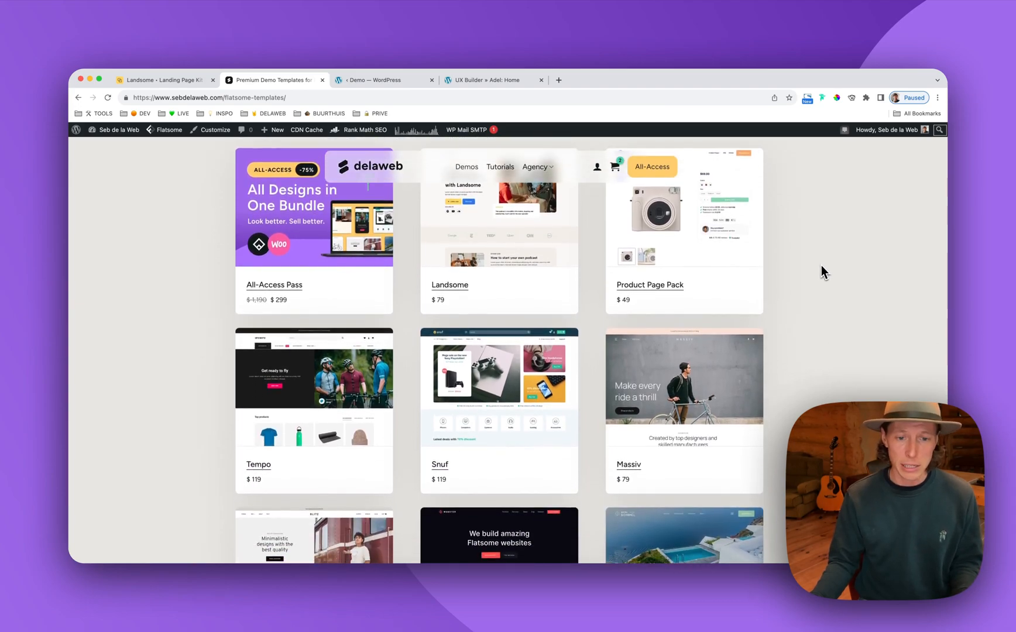
{"action": "scroll", "scroll_direction": "down", "scroll_amount": 3}
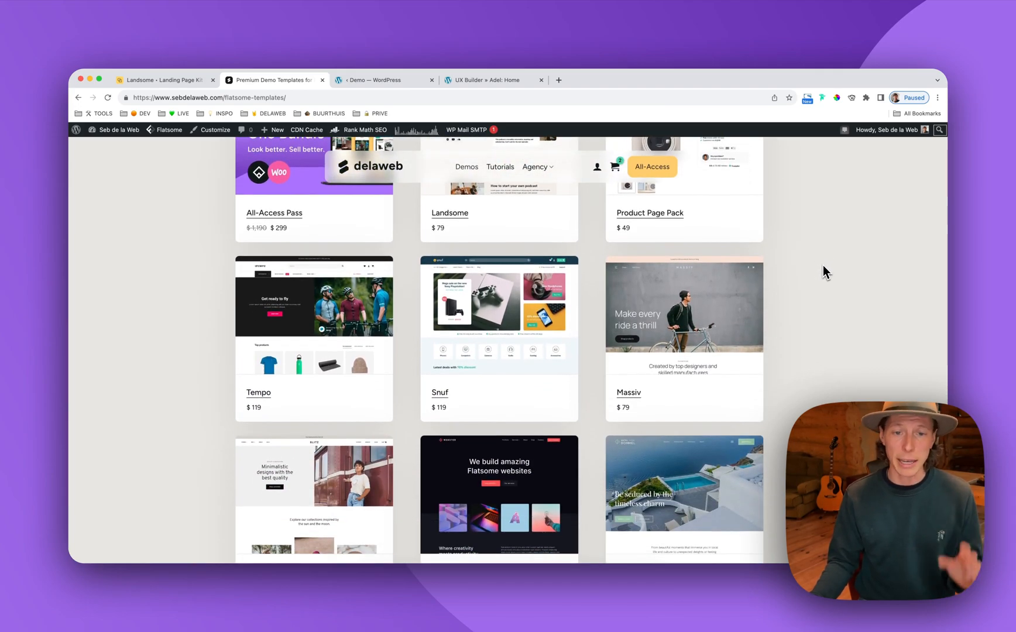
{"action": "mouse_move", "coordinate": [817, 275]}
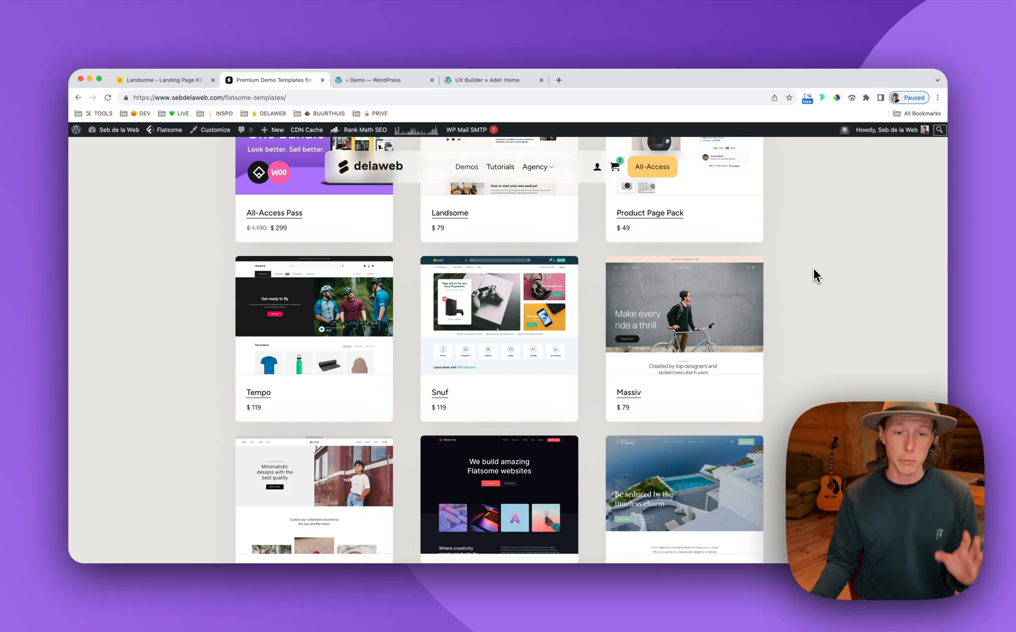
{"action": "mouse_move", "coordinate": [834, 273]}
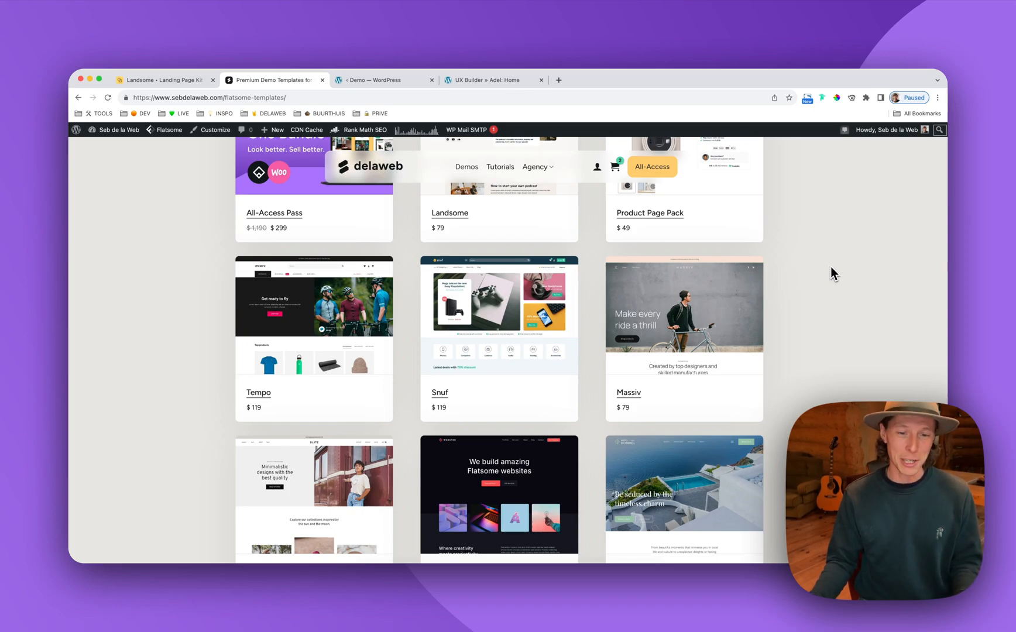